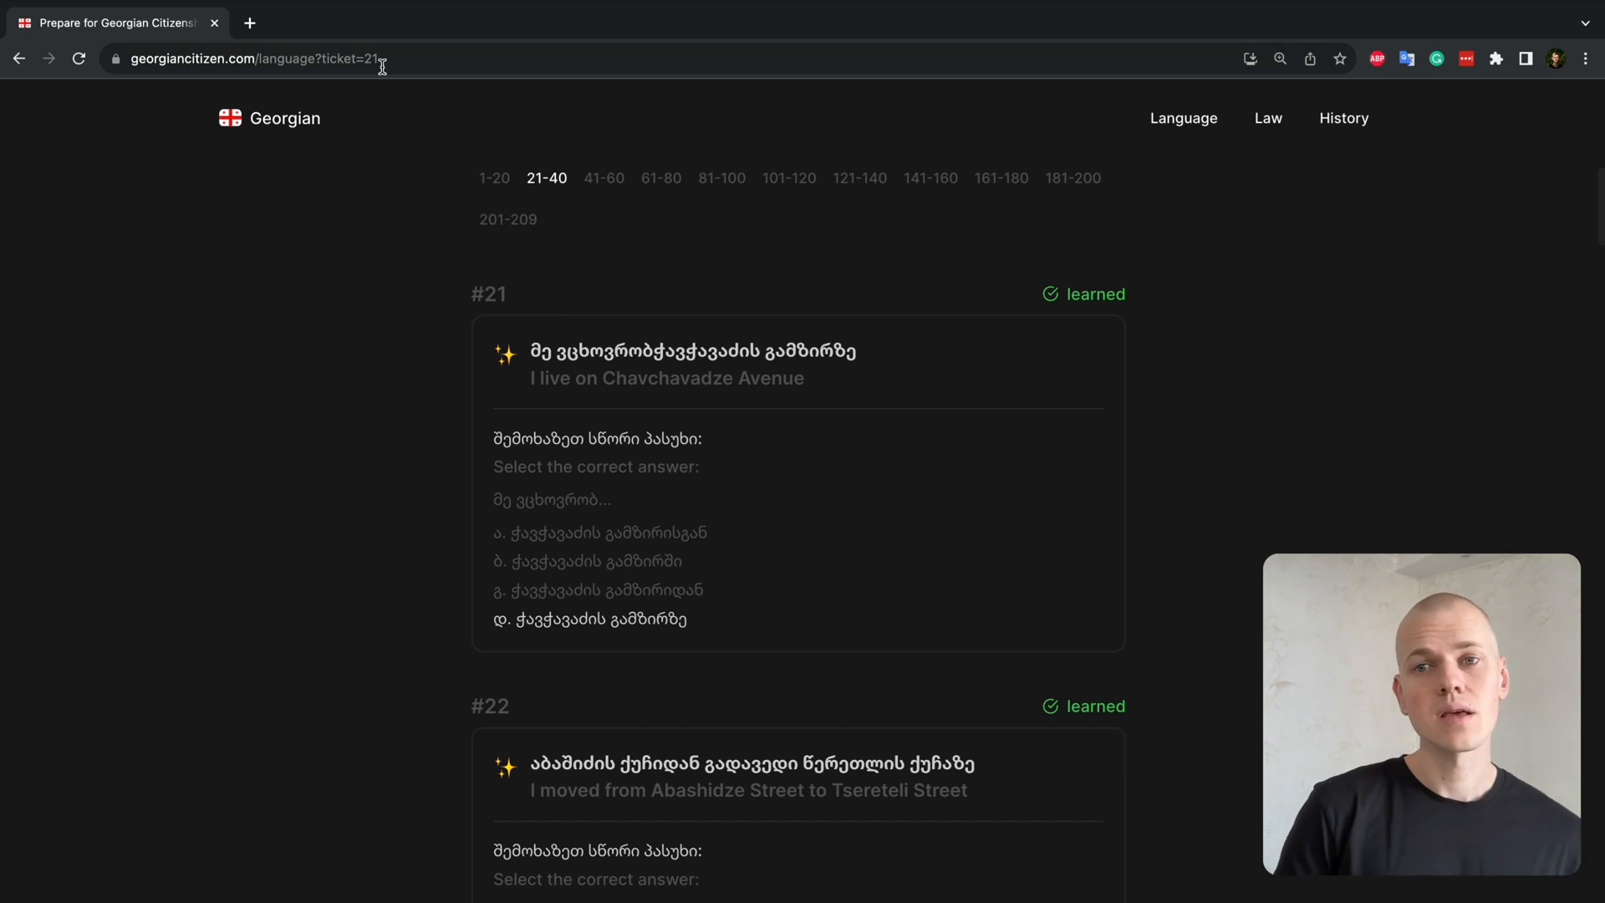
Step: Edit the ticket number in the page address, then open the 121–140 ticket group
left_click(409, 59)
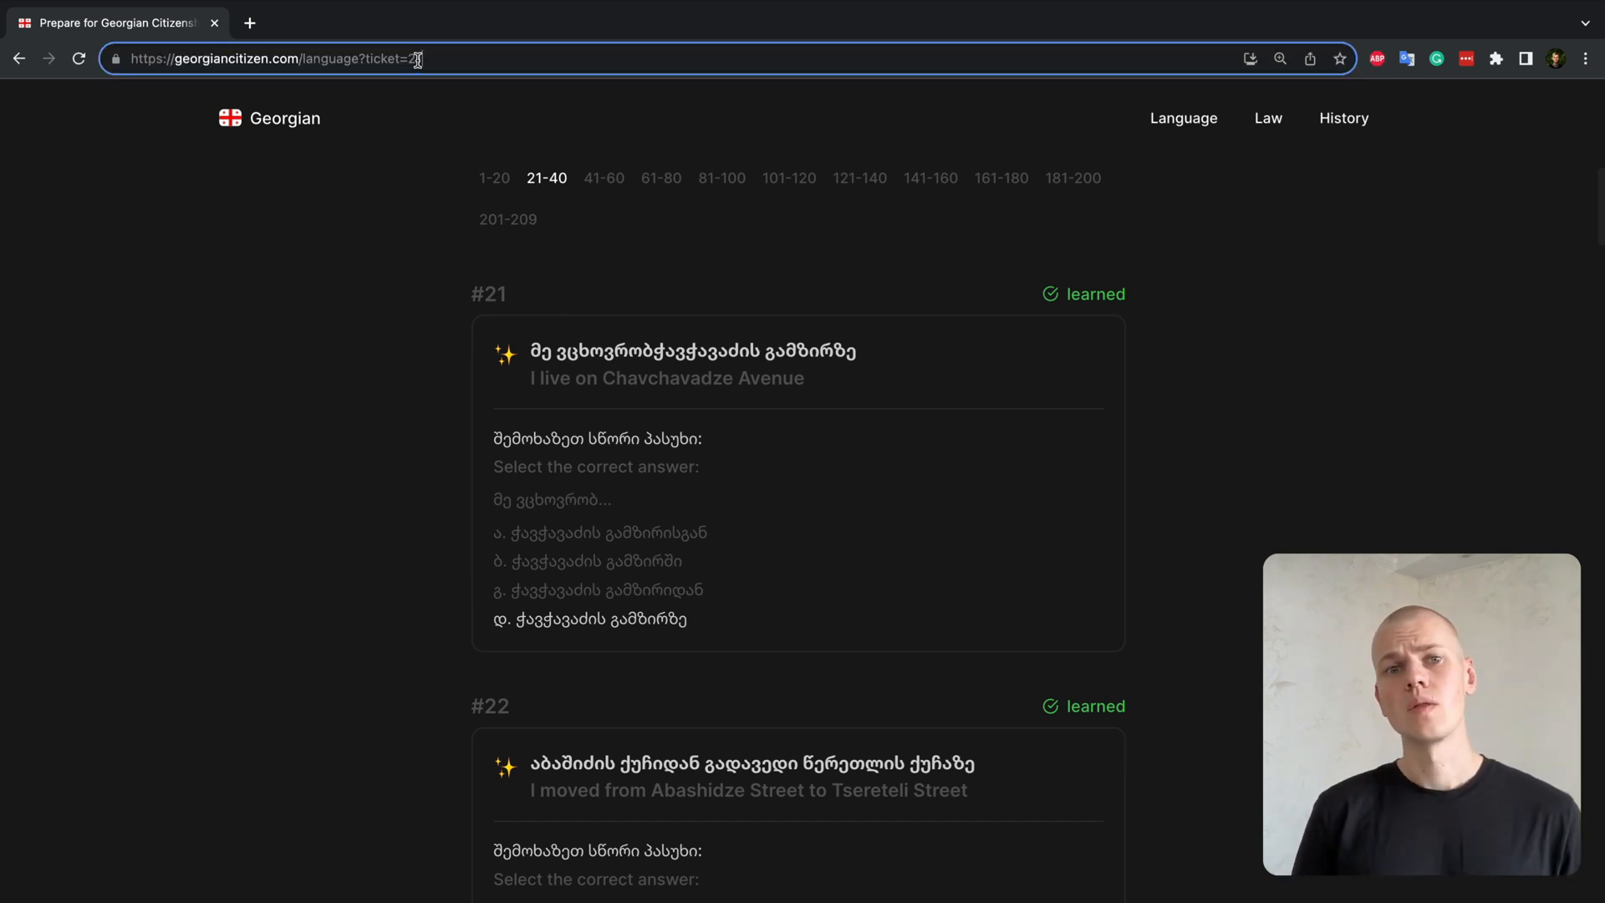
type("53")
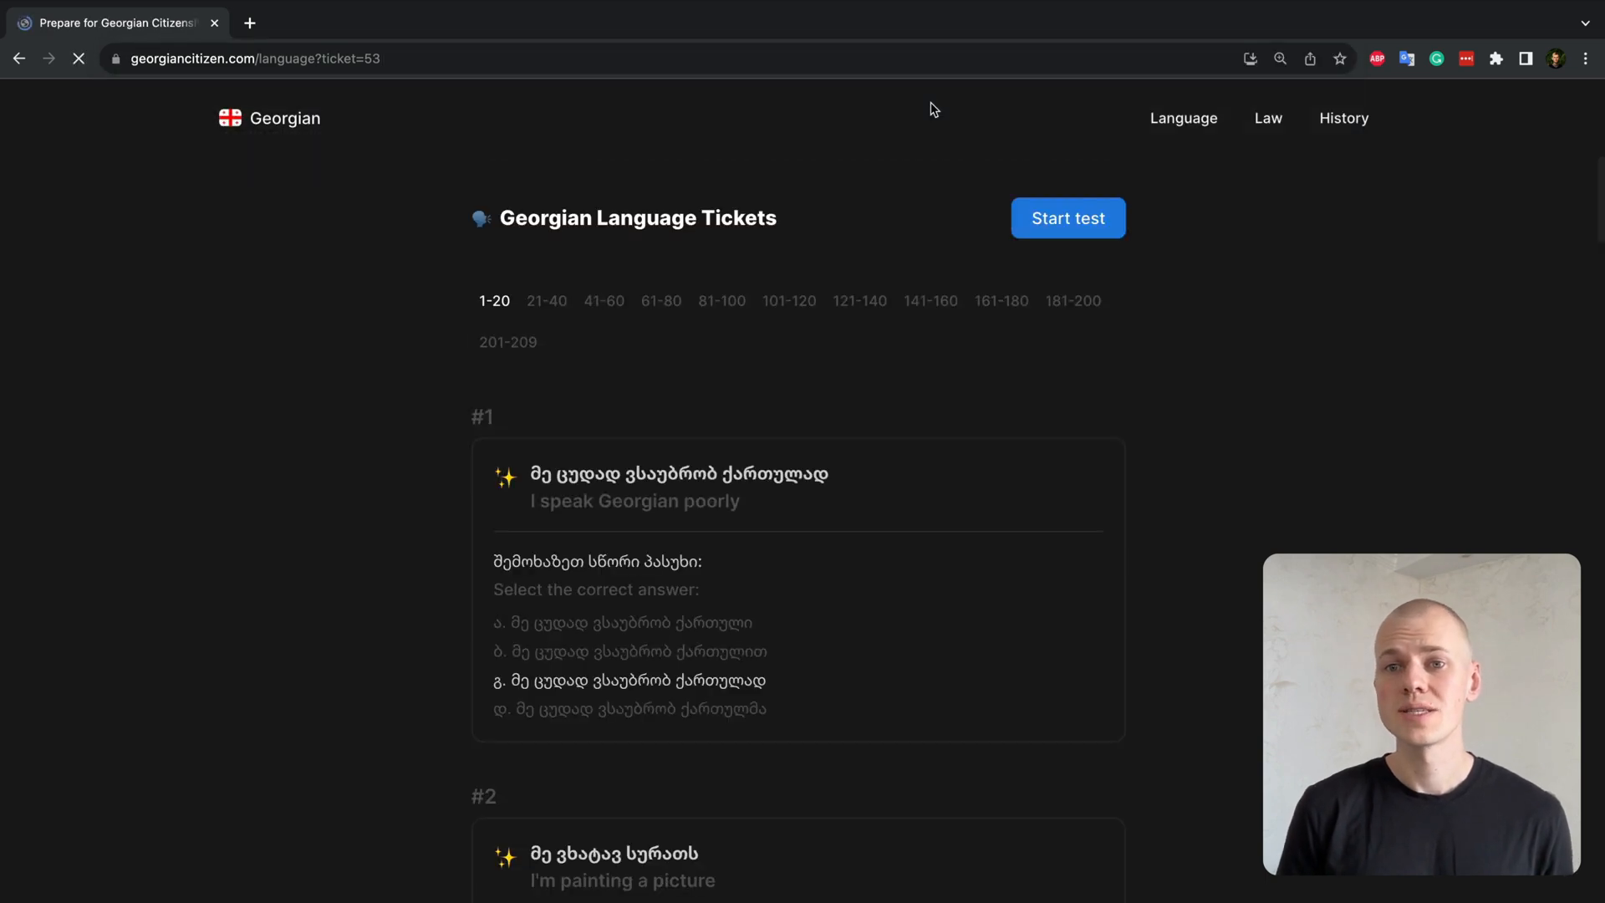
left_click(603, 300)
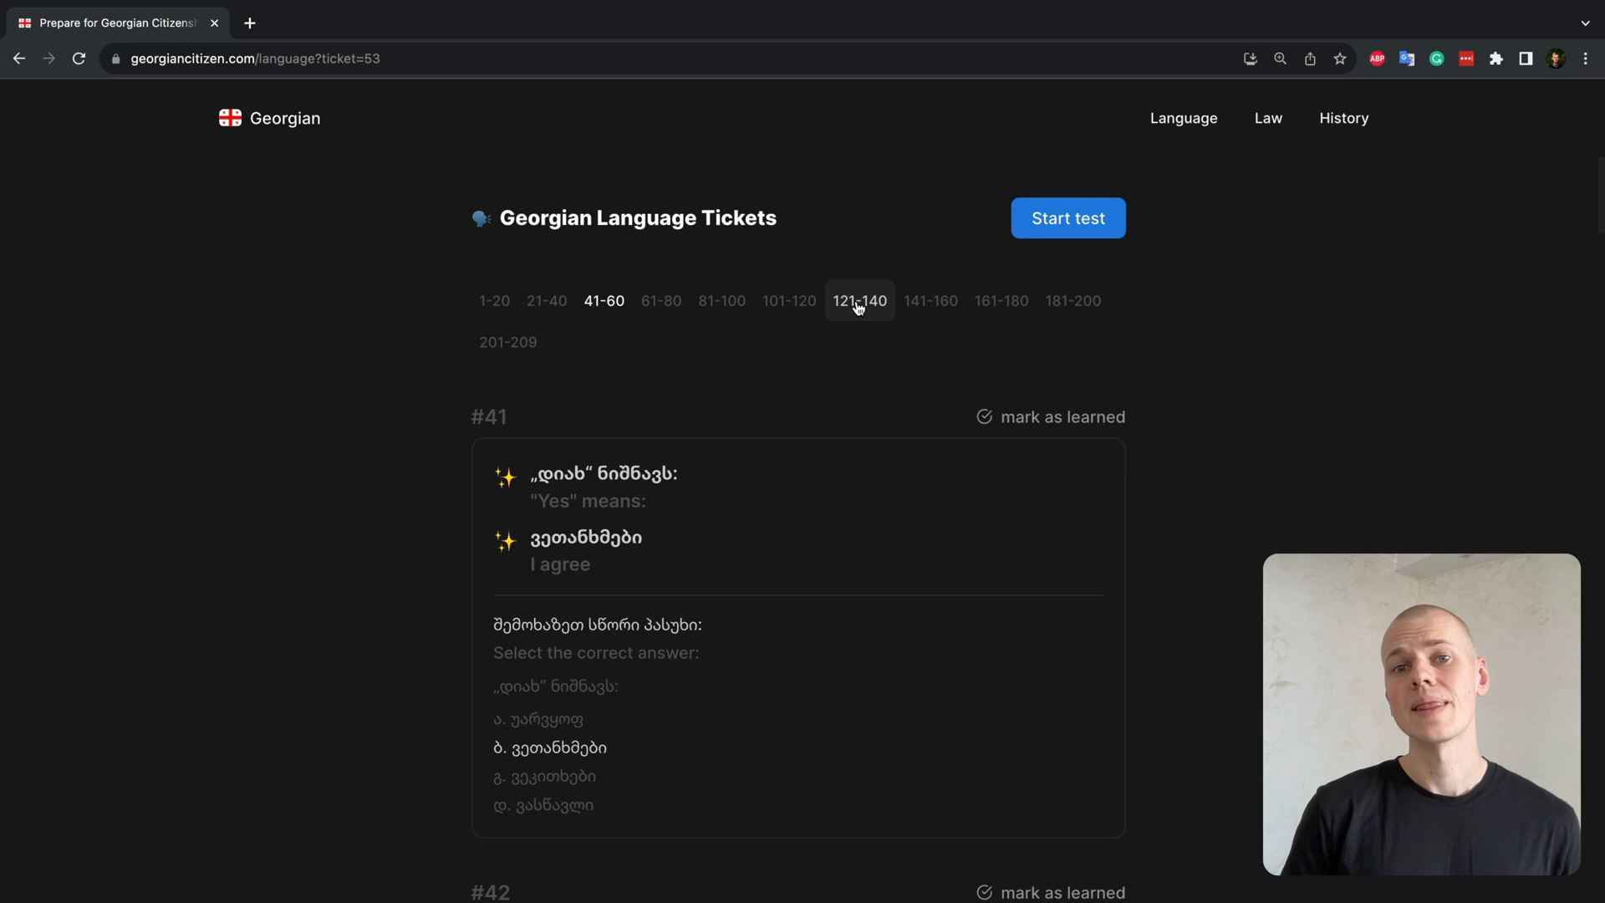
left_click(860, 300)
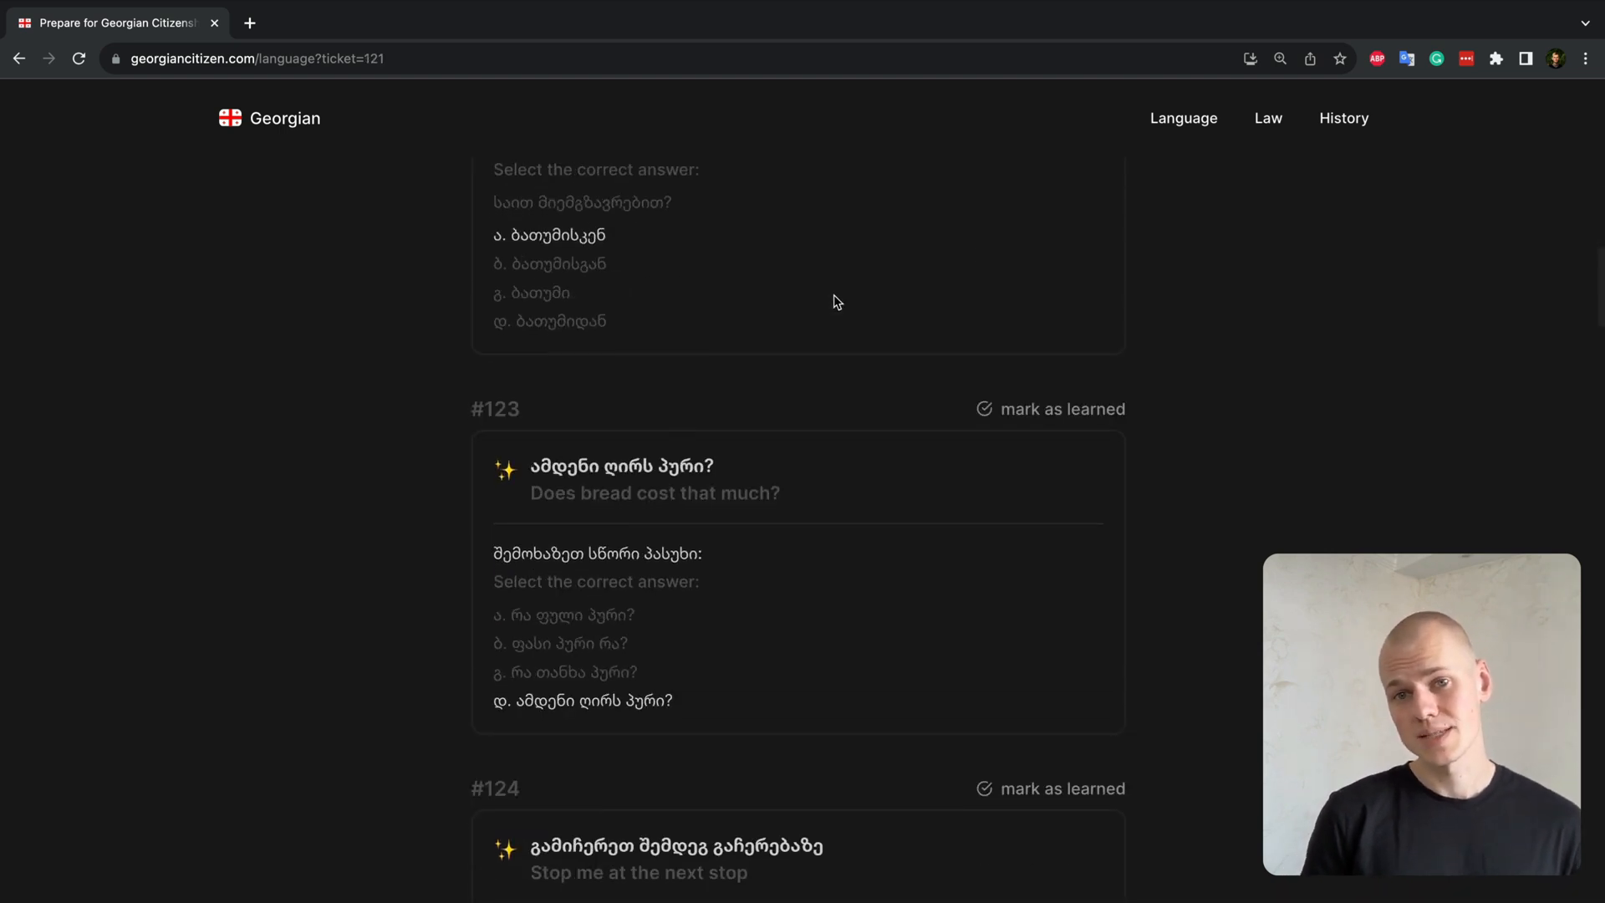
Step: Scroll down to the Previous/Next links and open the reactkit GitHub repository page
scroll("down", 3)
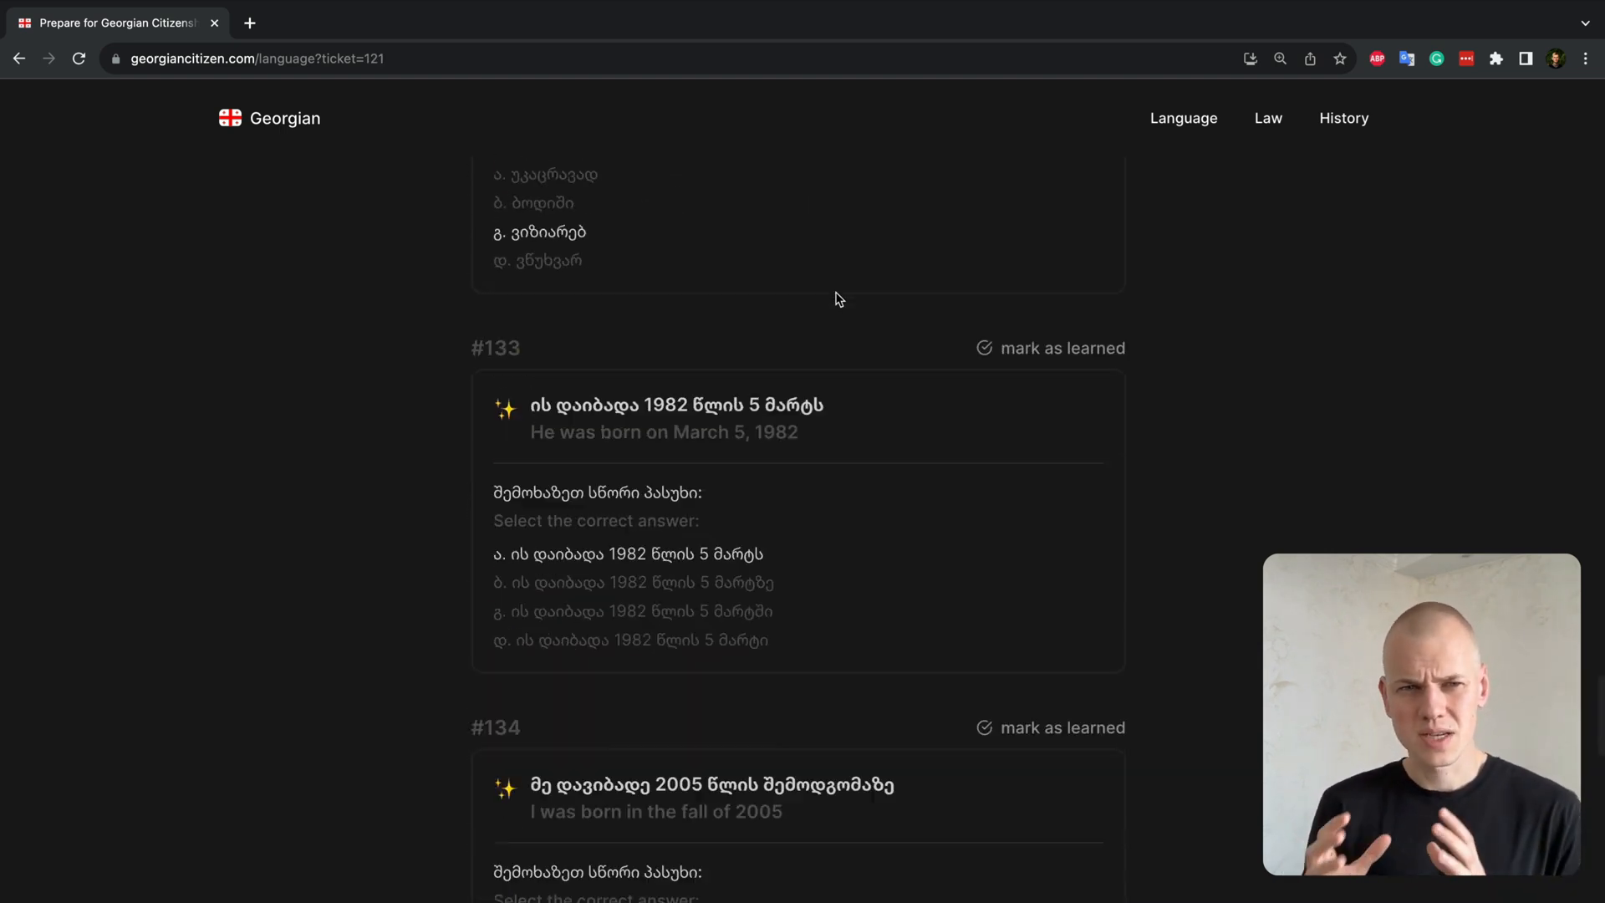
scroll("down", 3)
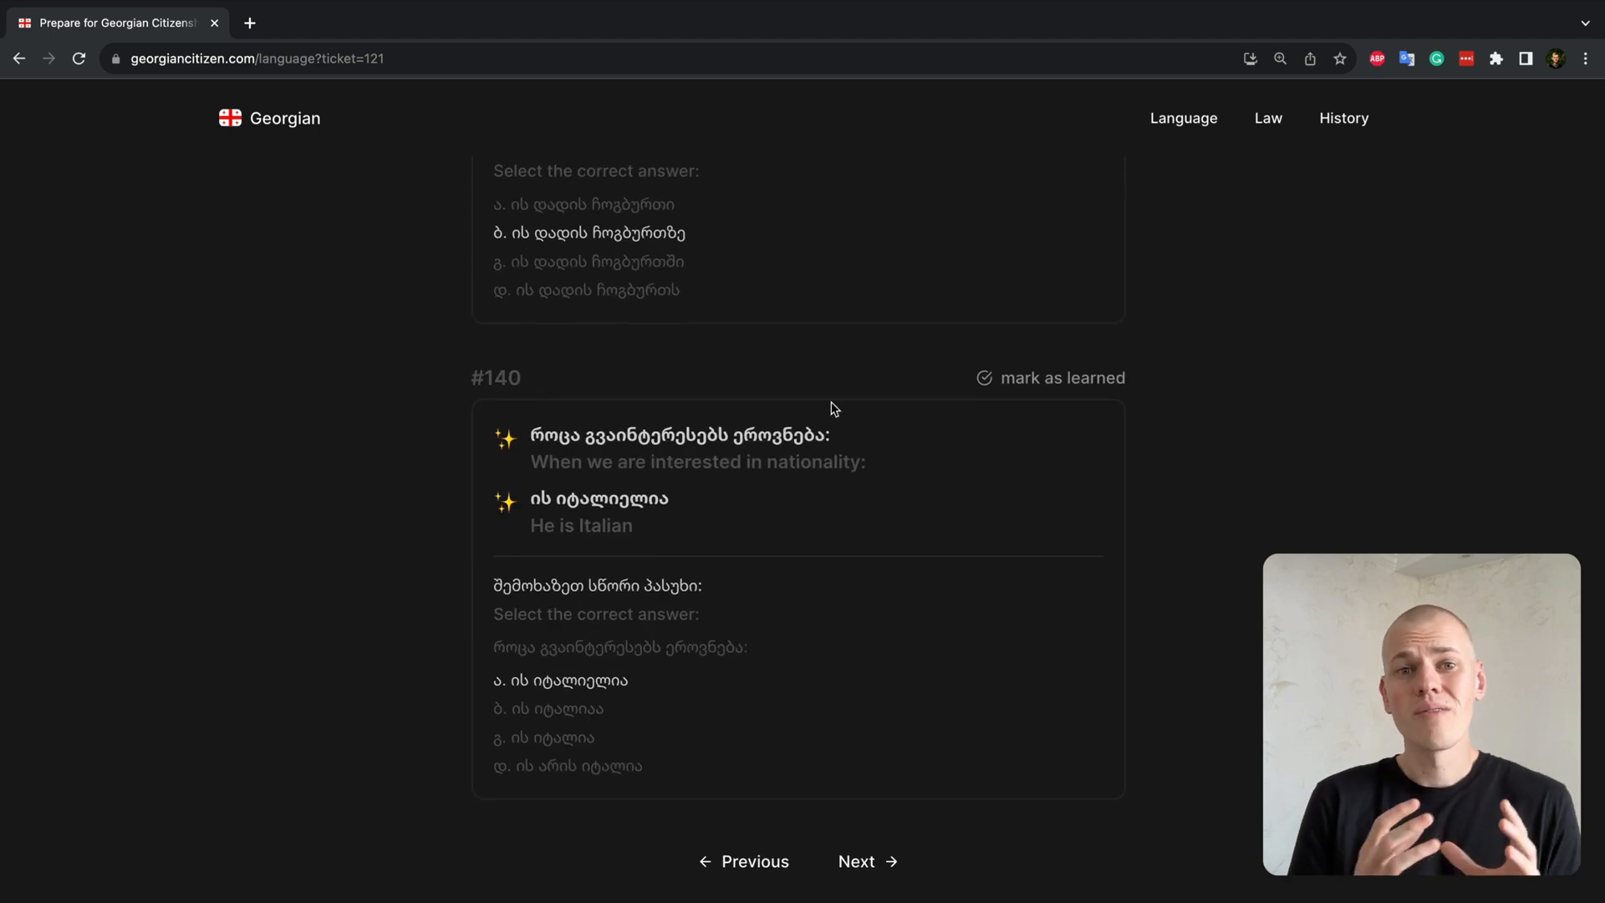
left_click(856, 862)
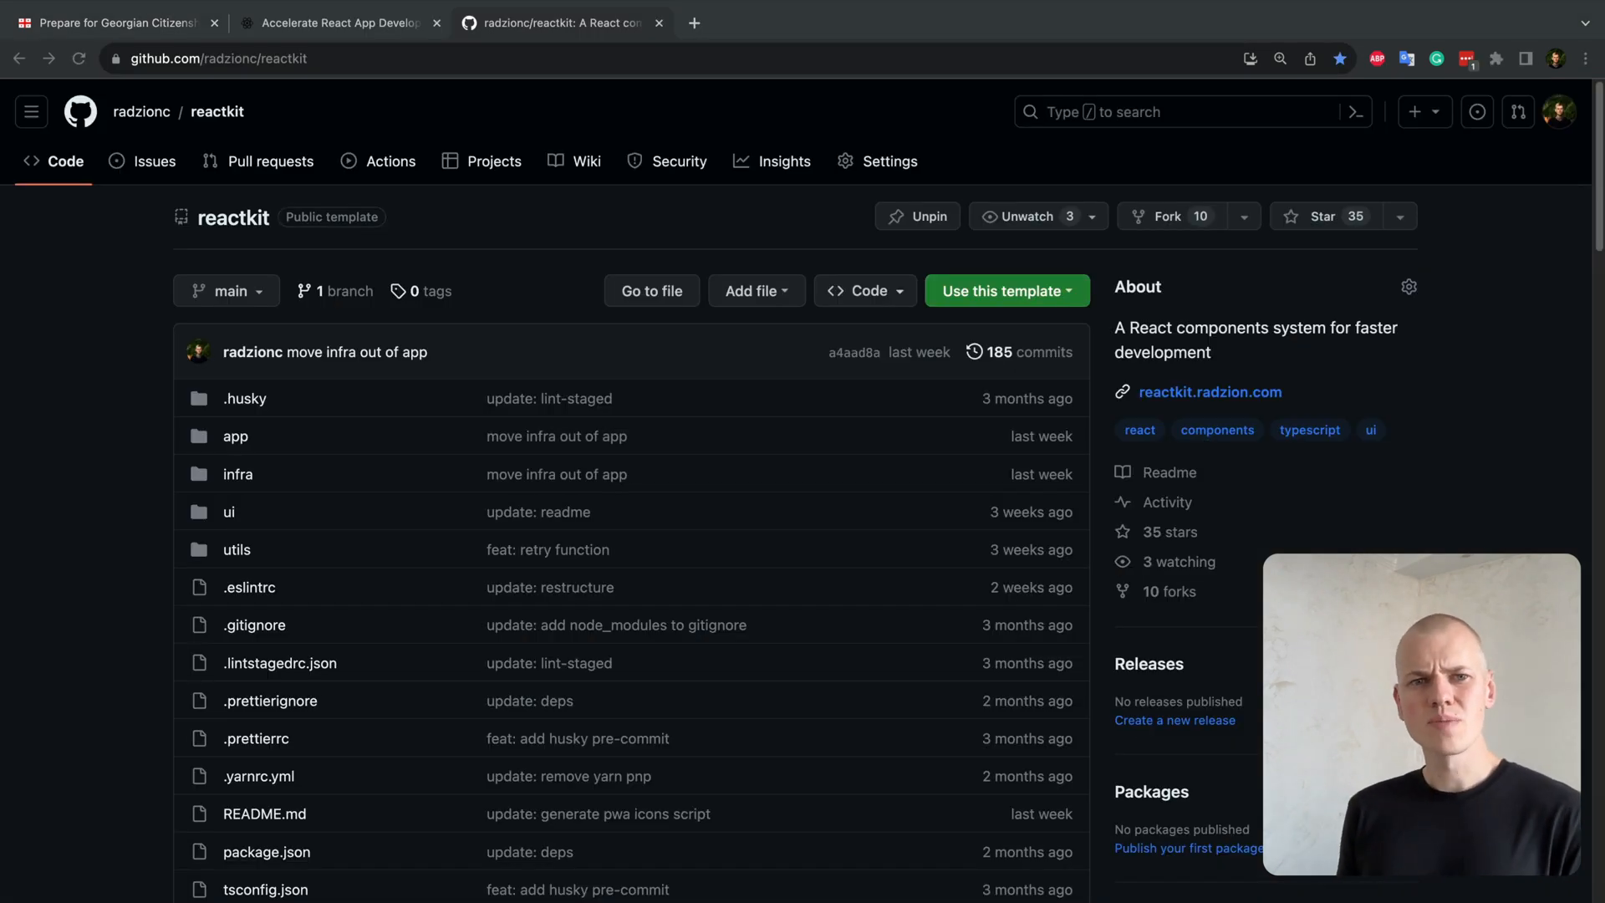
scroll("down", 3)
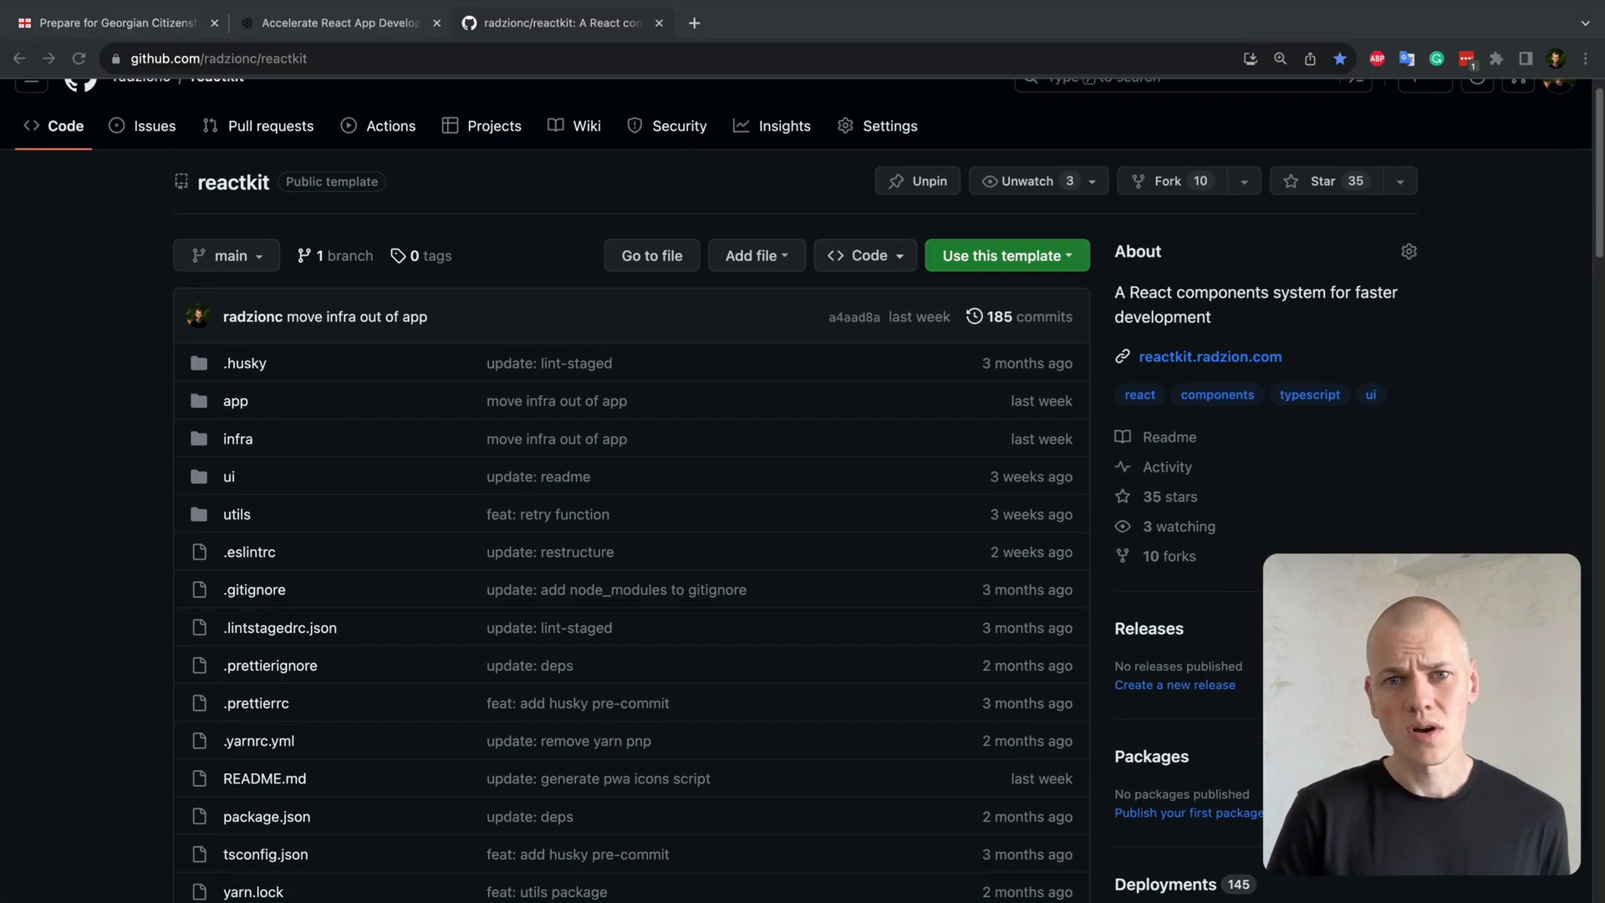
scroll("down", 3)
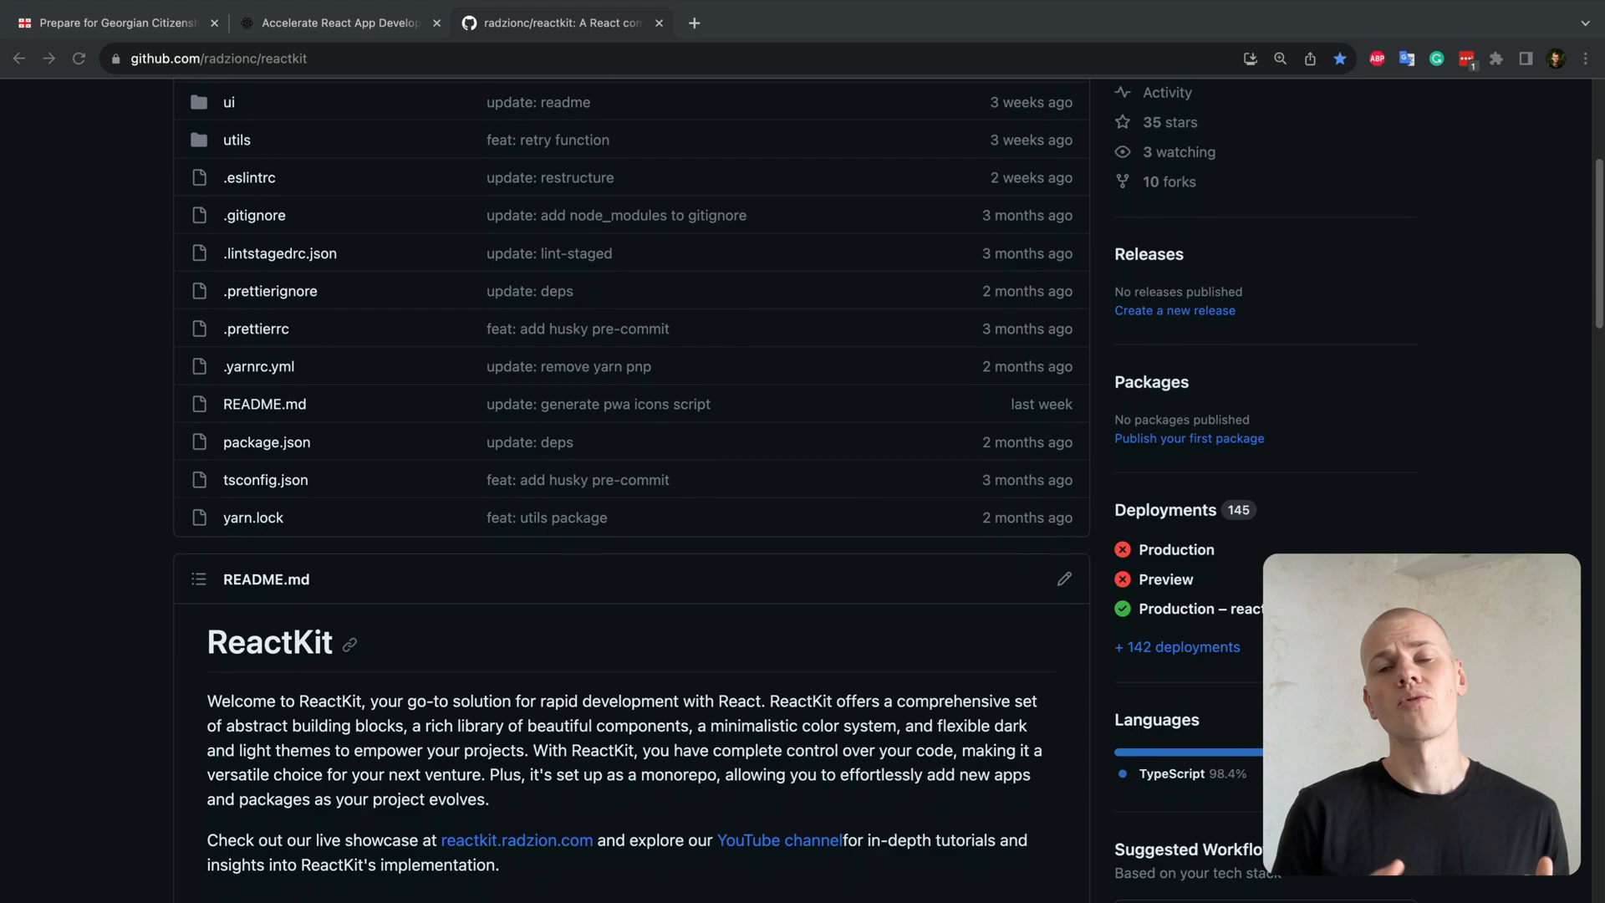
scroll("down", 3)
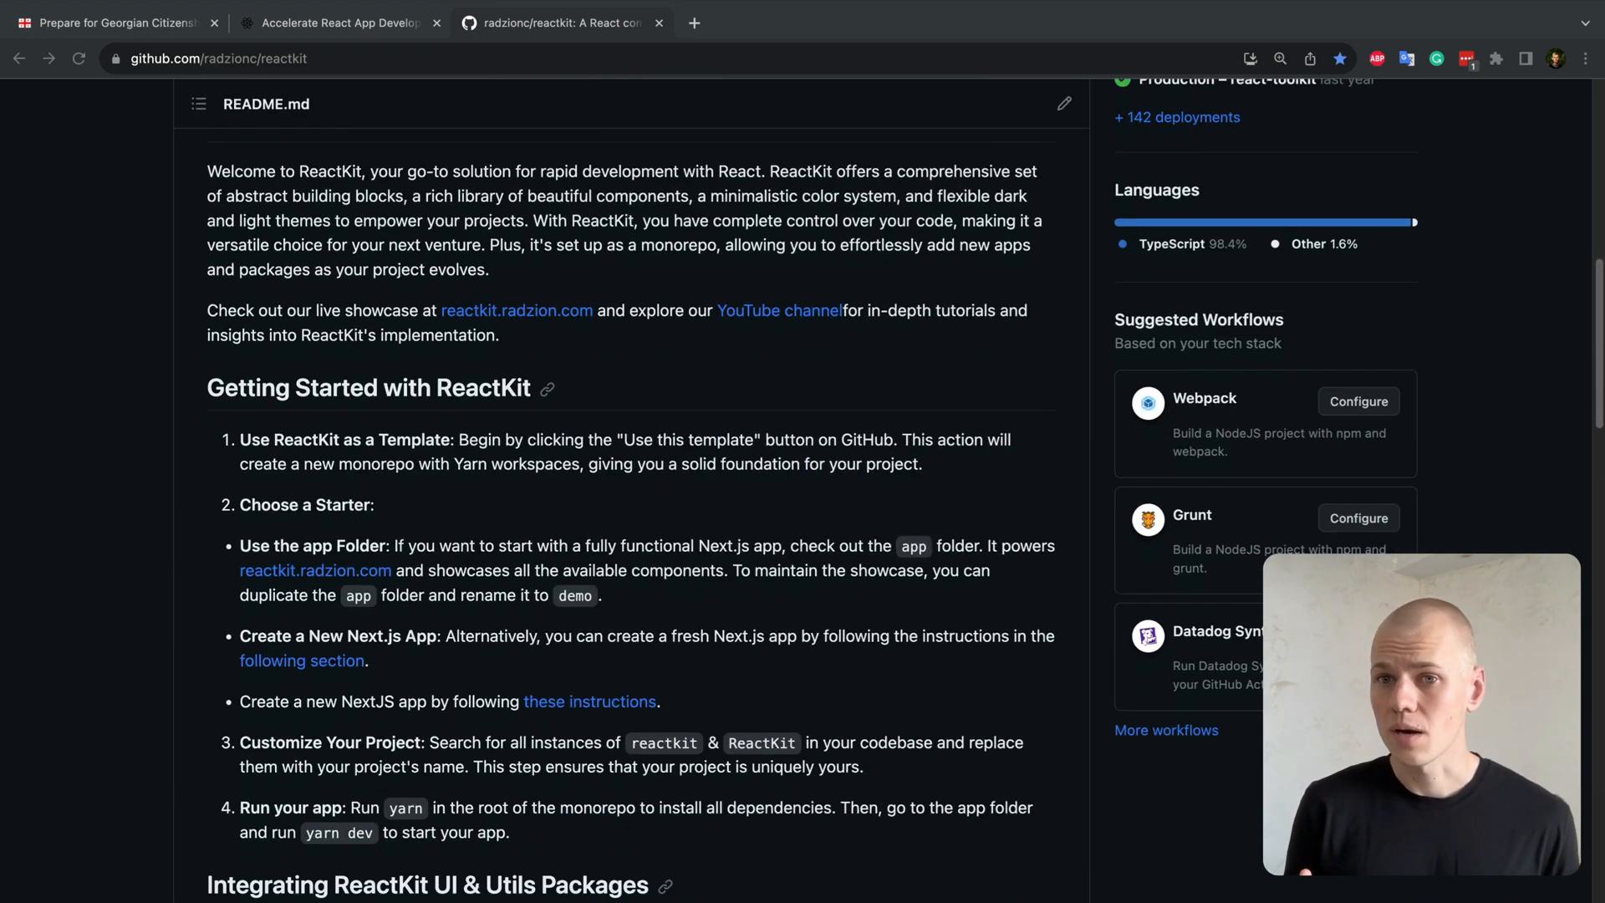
scroll("up", 3)
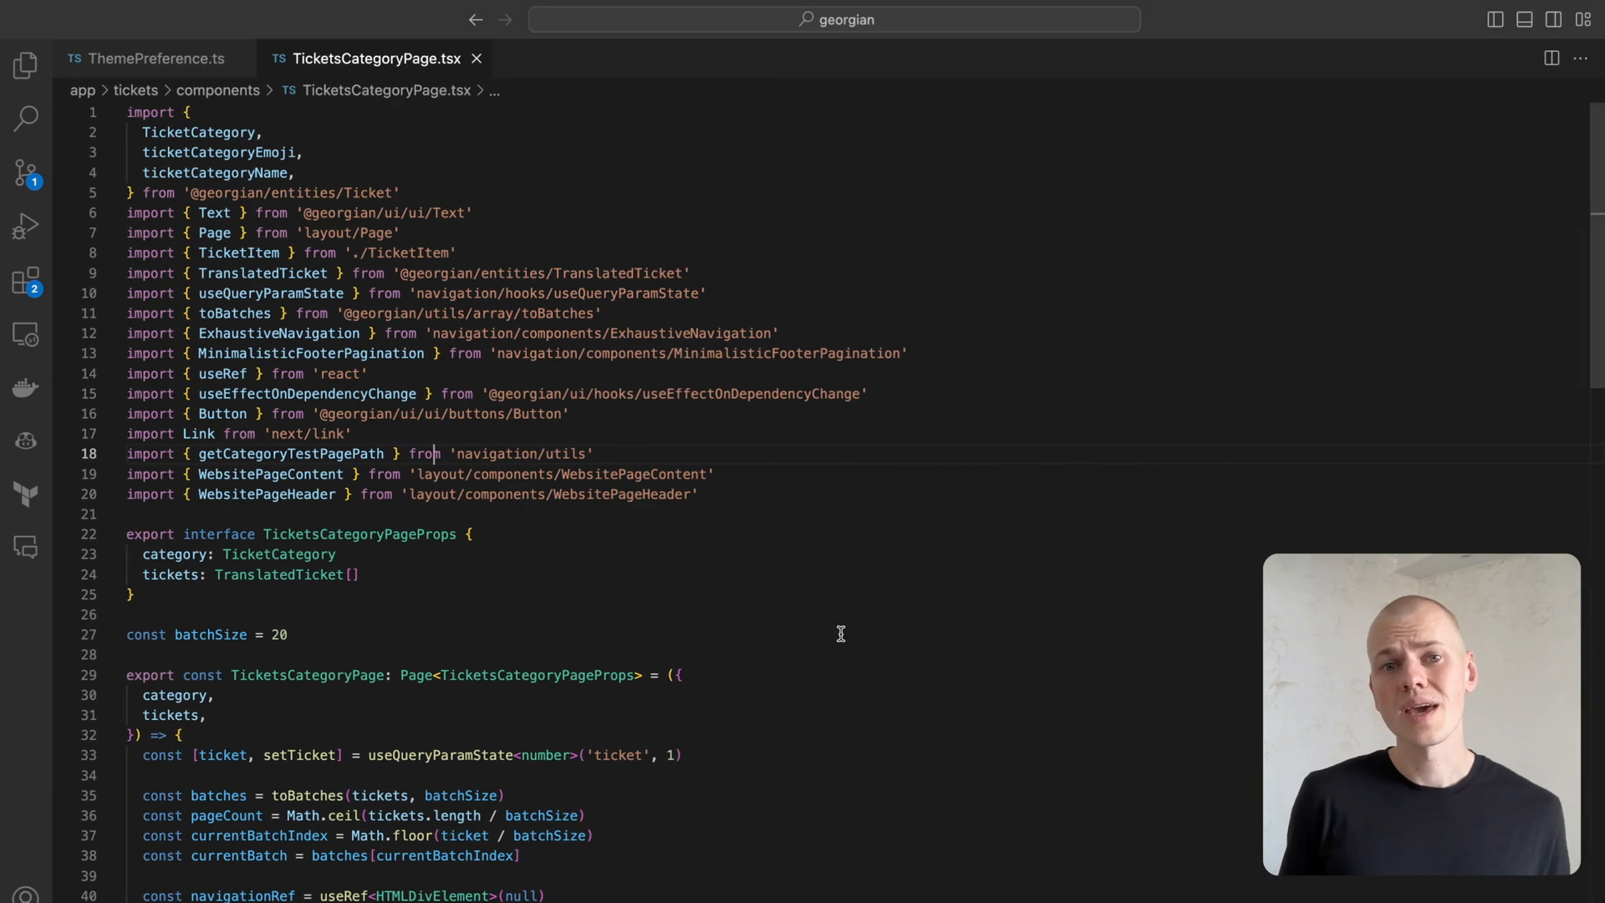
scroll("down", 3)
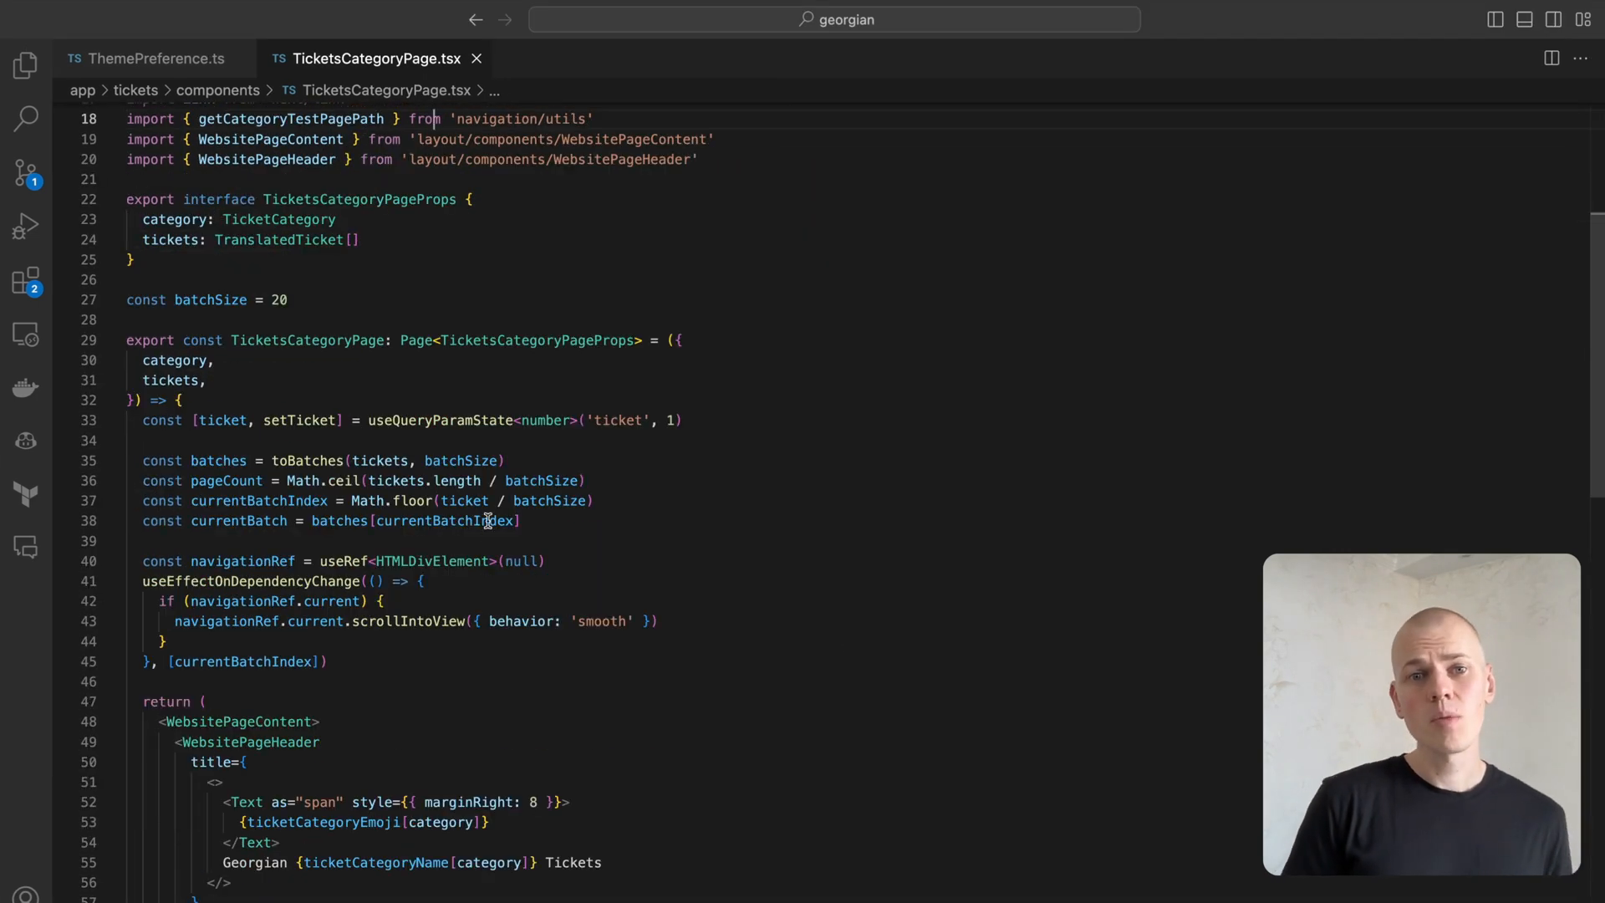
double_click(616, 419)
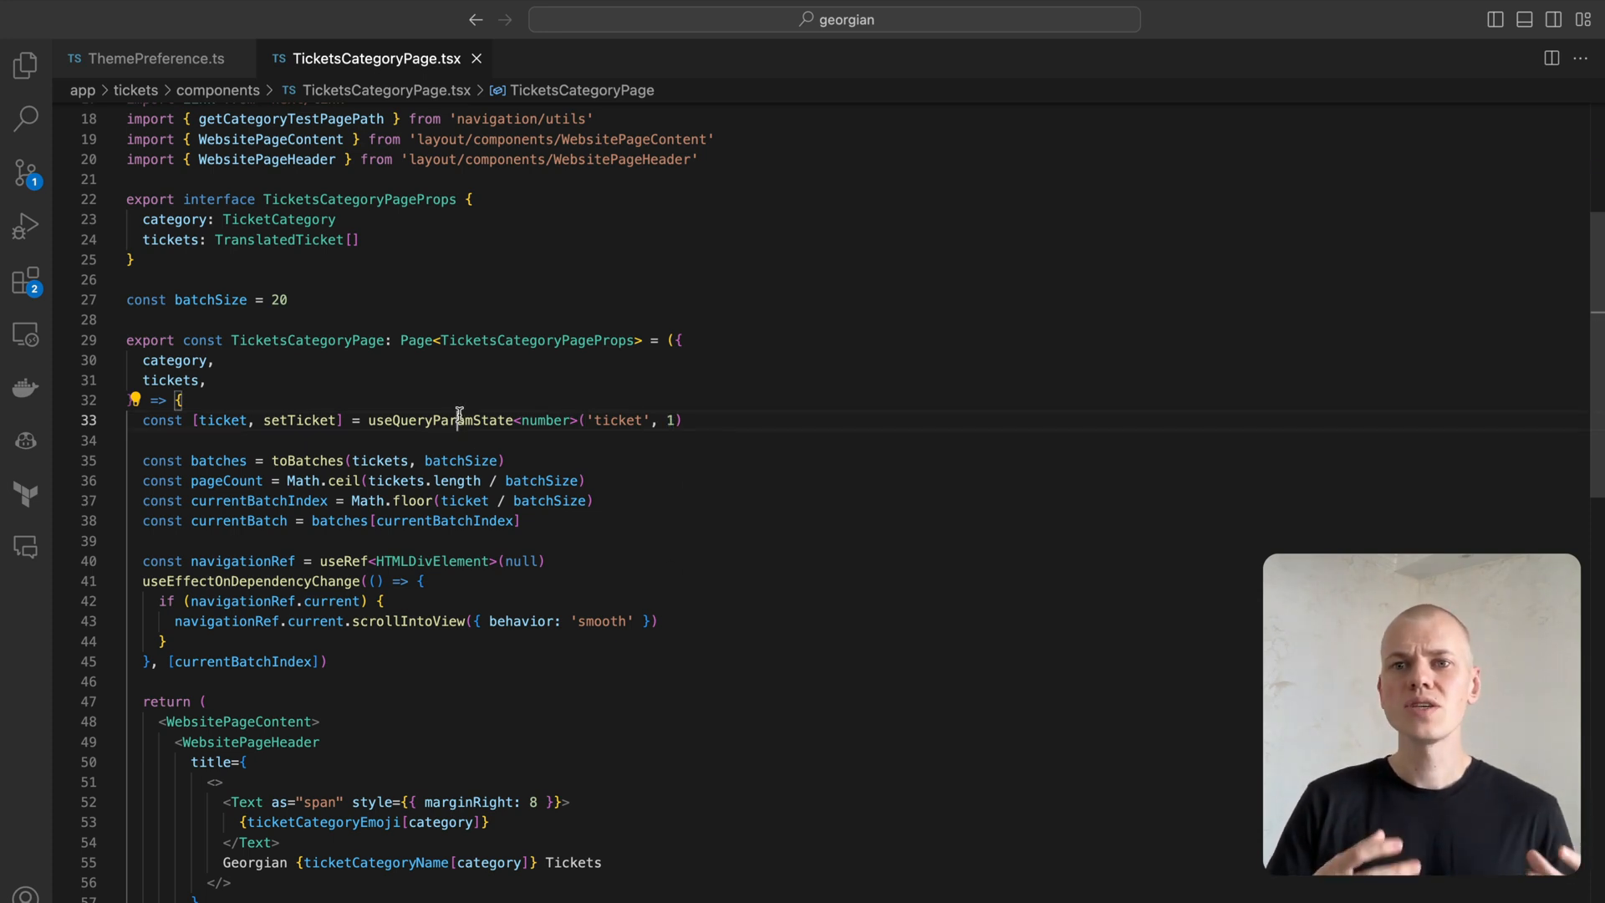
left_click(292, 420)
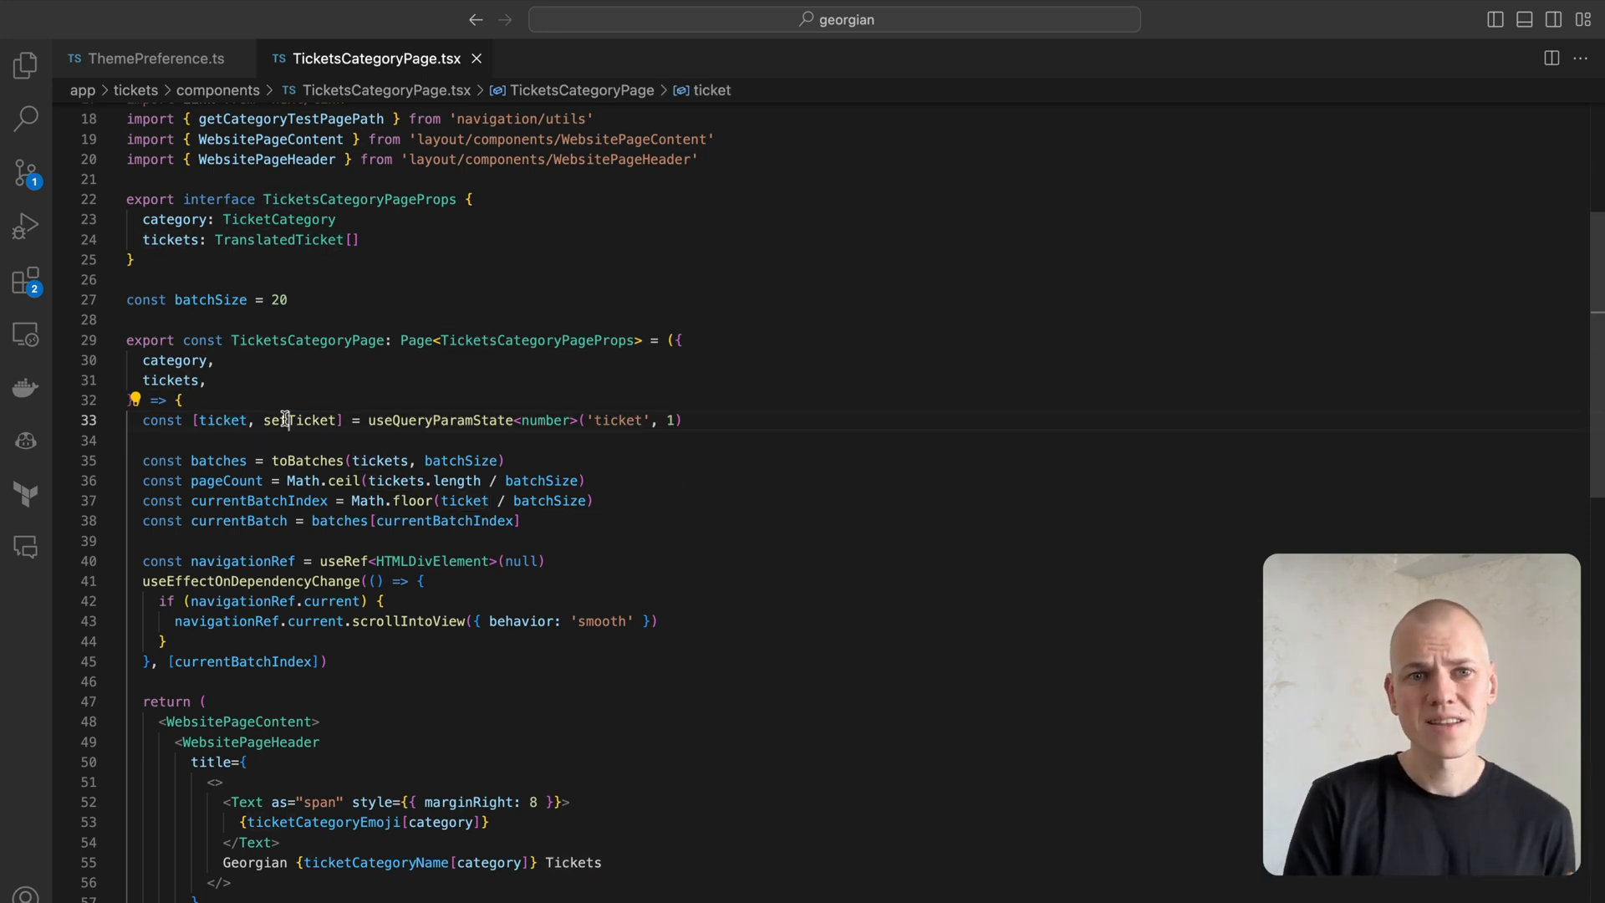
mouse_move(440, 420)
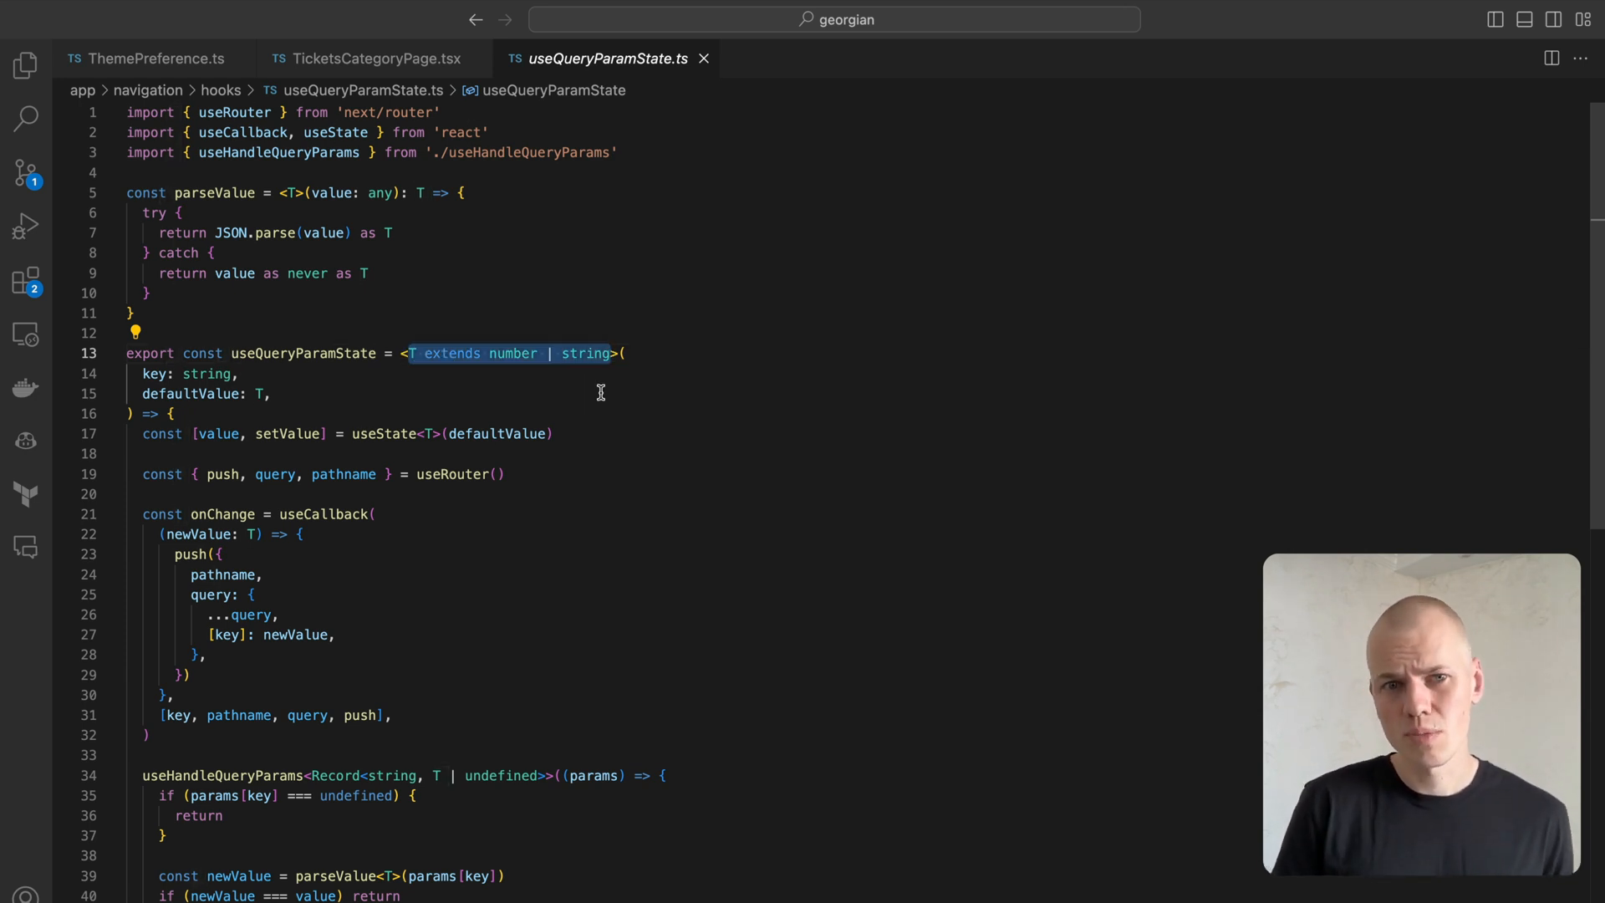
mouse_move(385, 428)
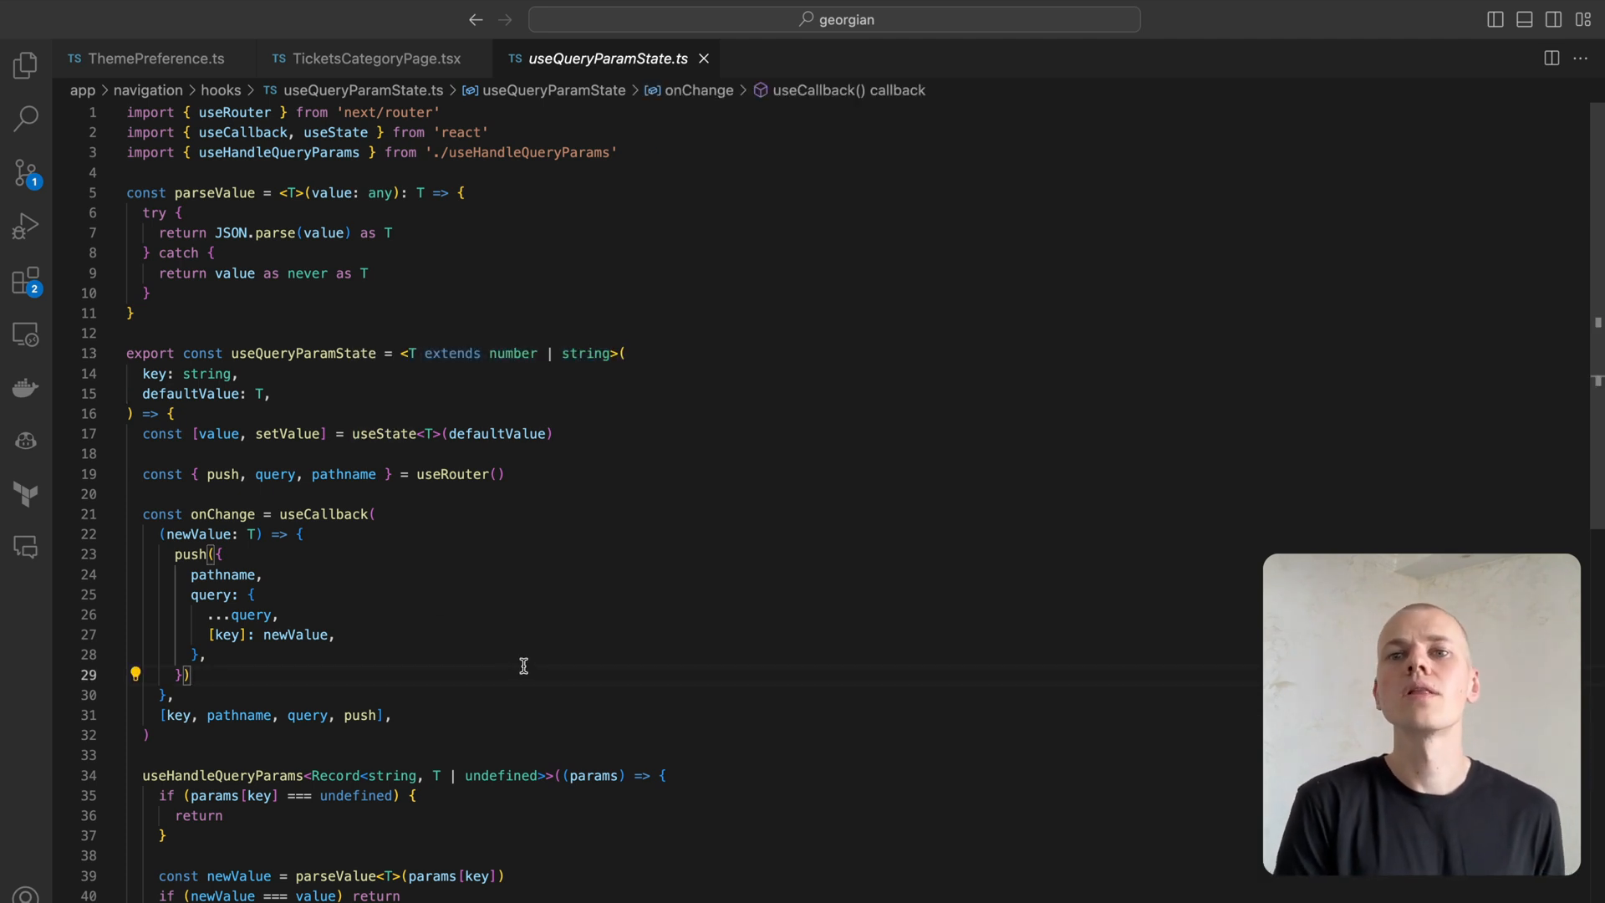
scroll("down", 3)
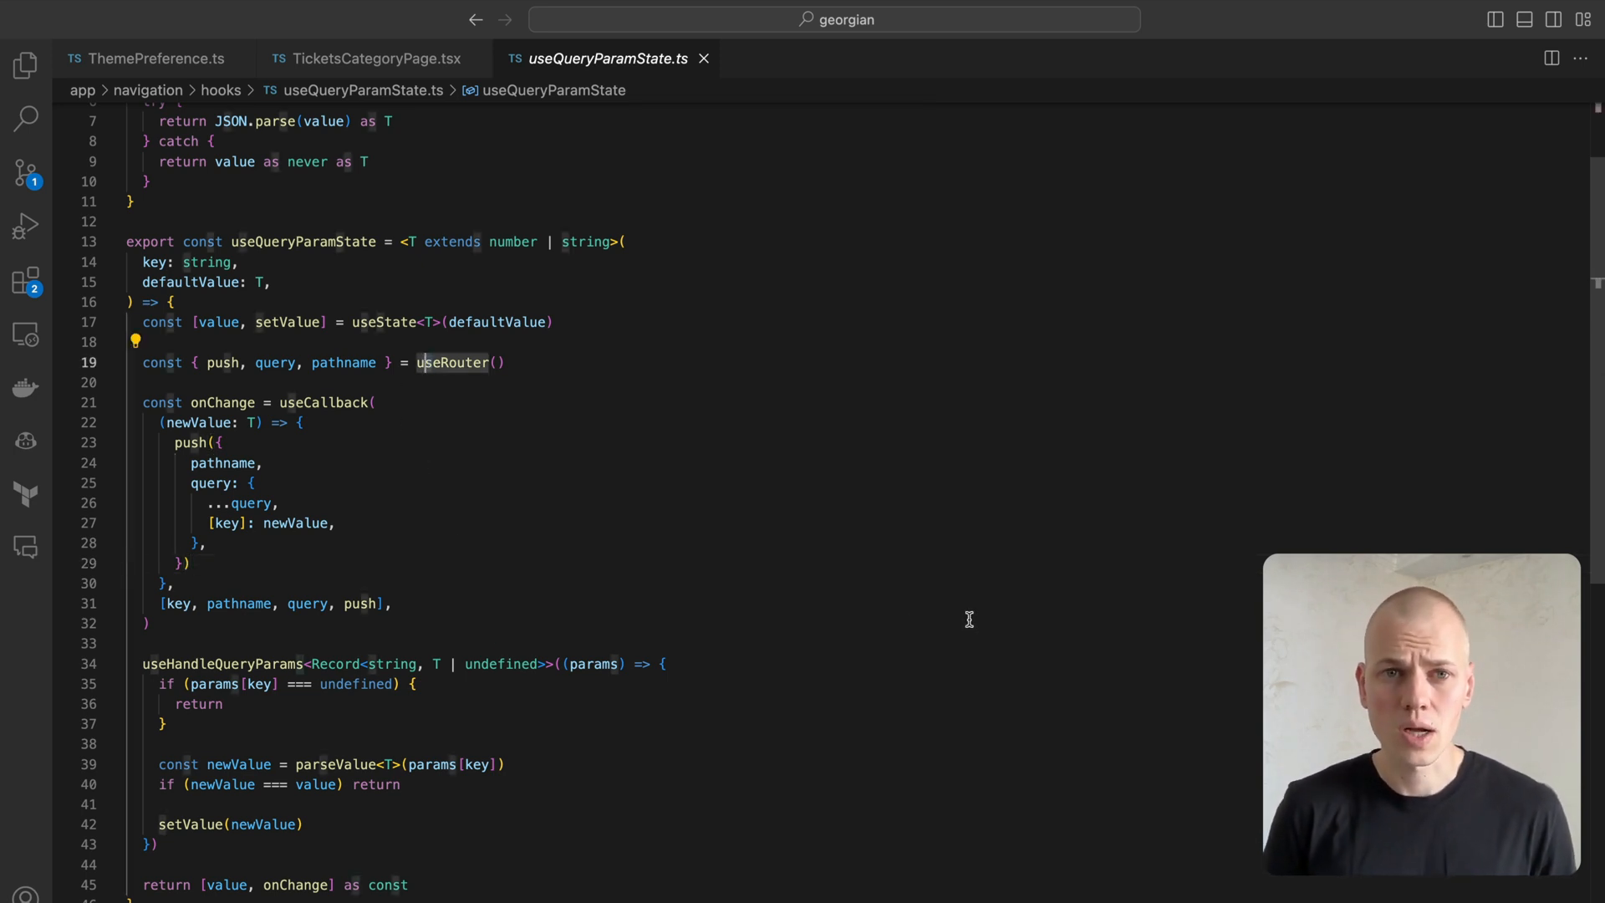
left_click(147, 622)
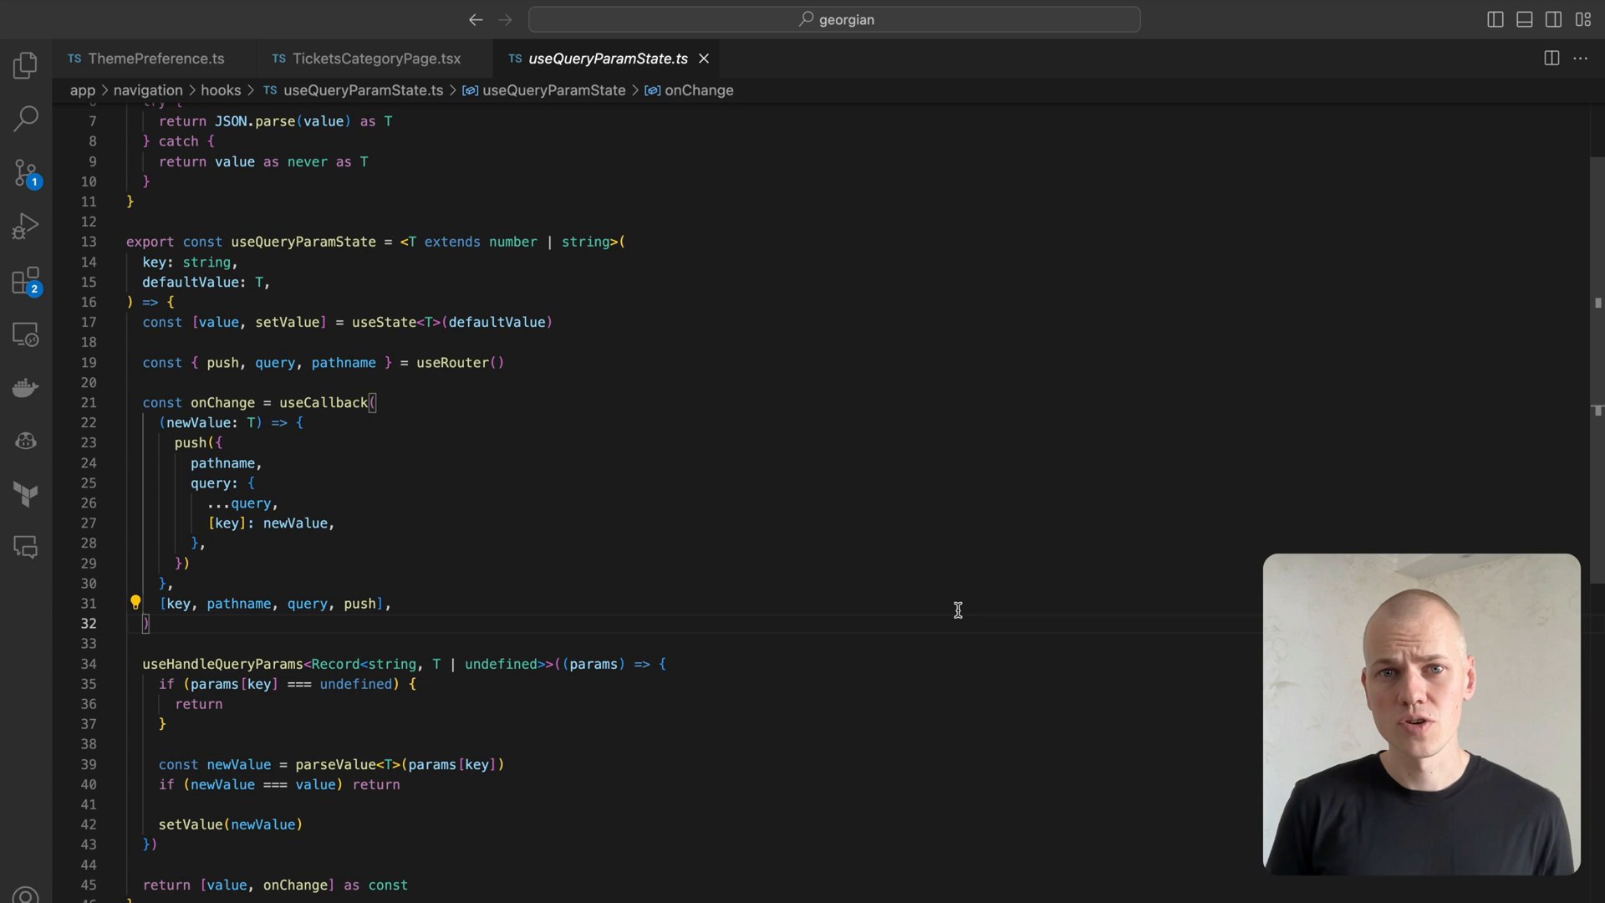
double_click(223, 362)
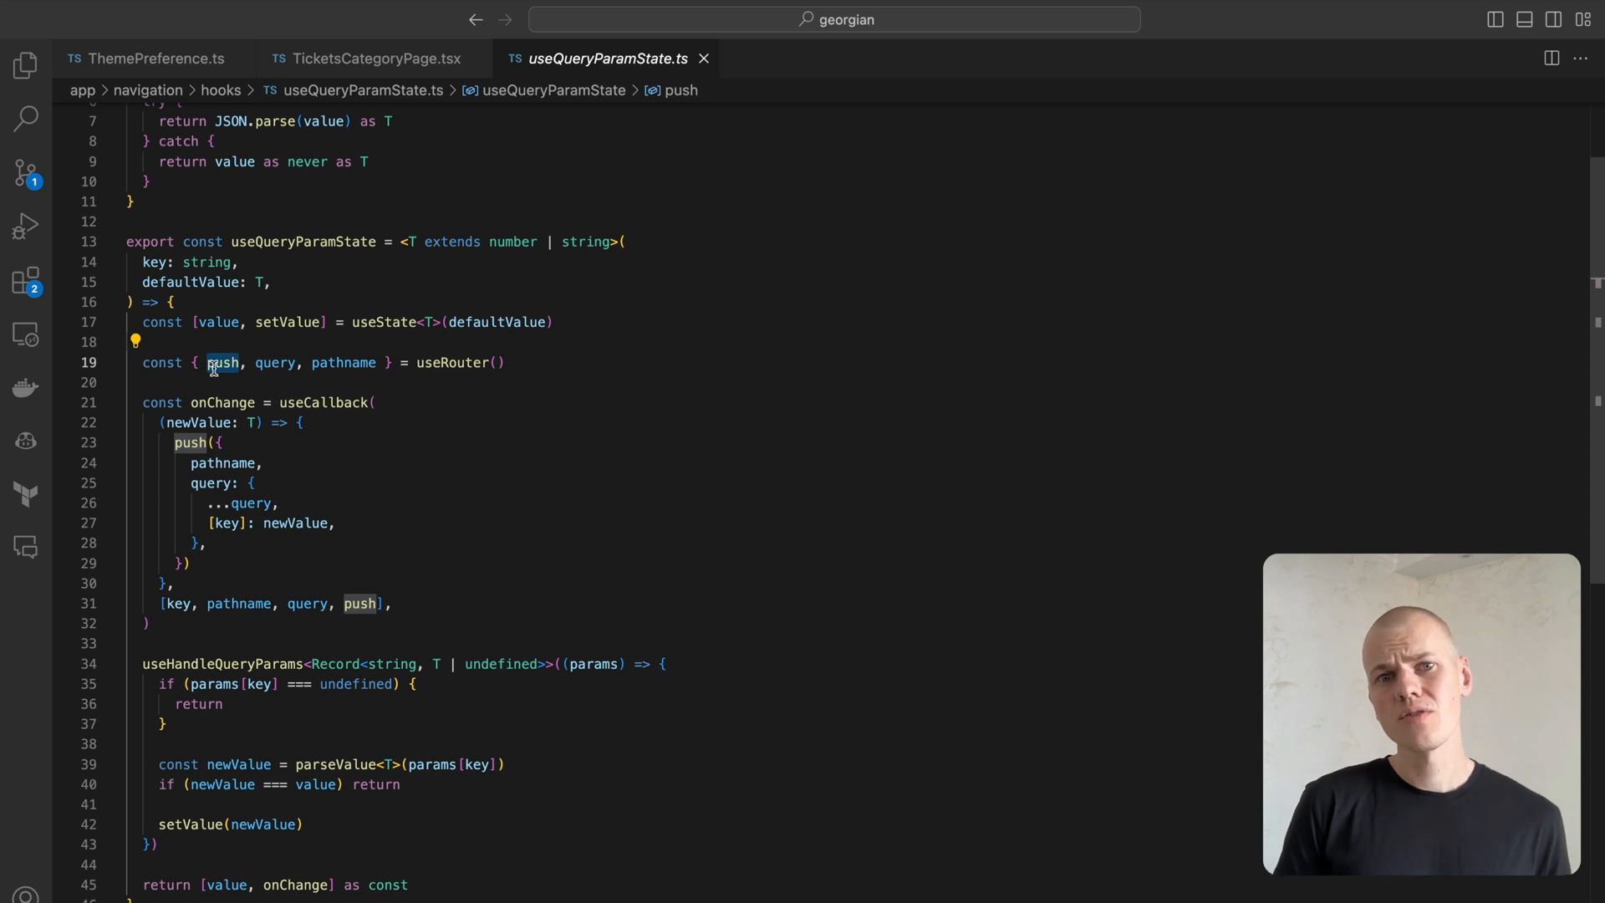
mouse_move(594, 556)
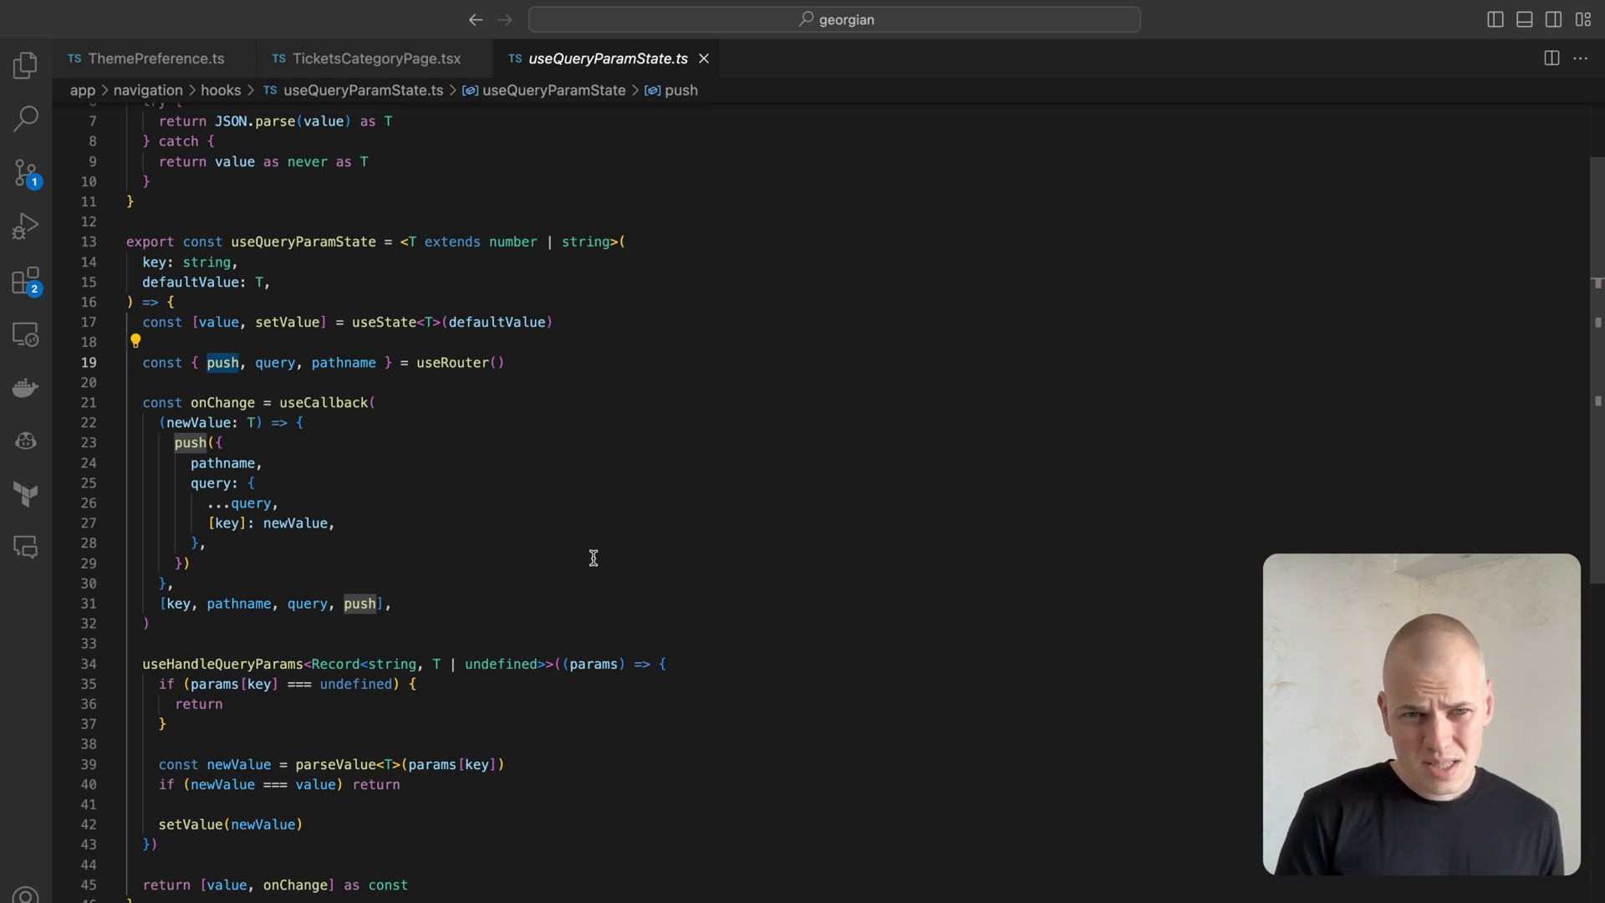
double_click(498, 321)
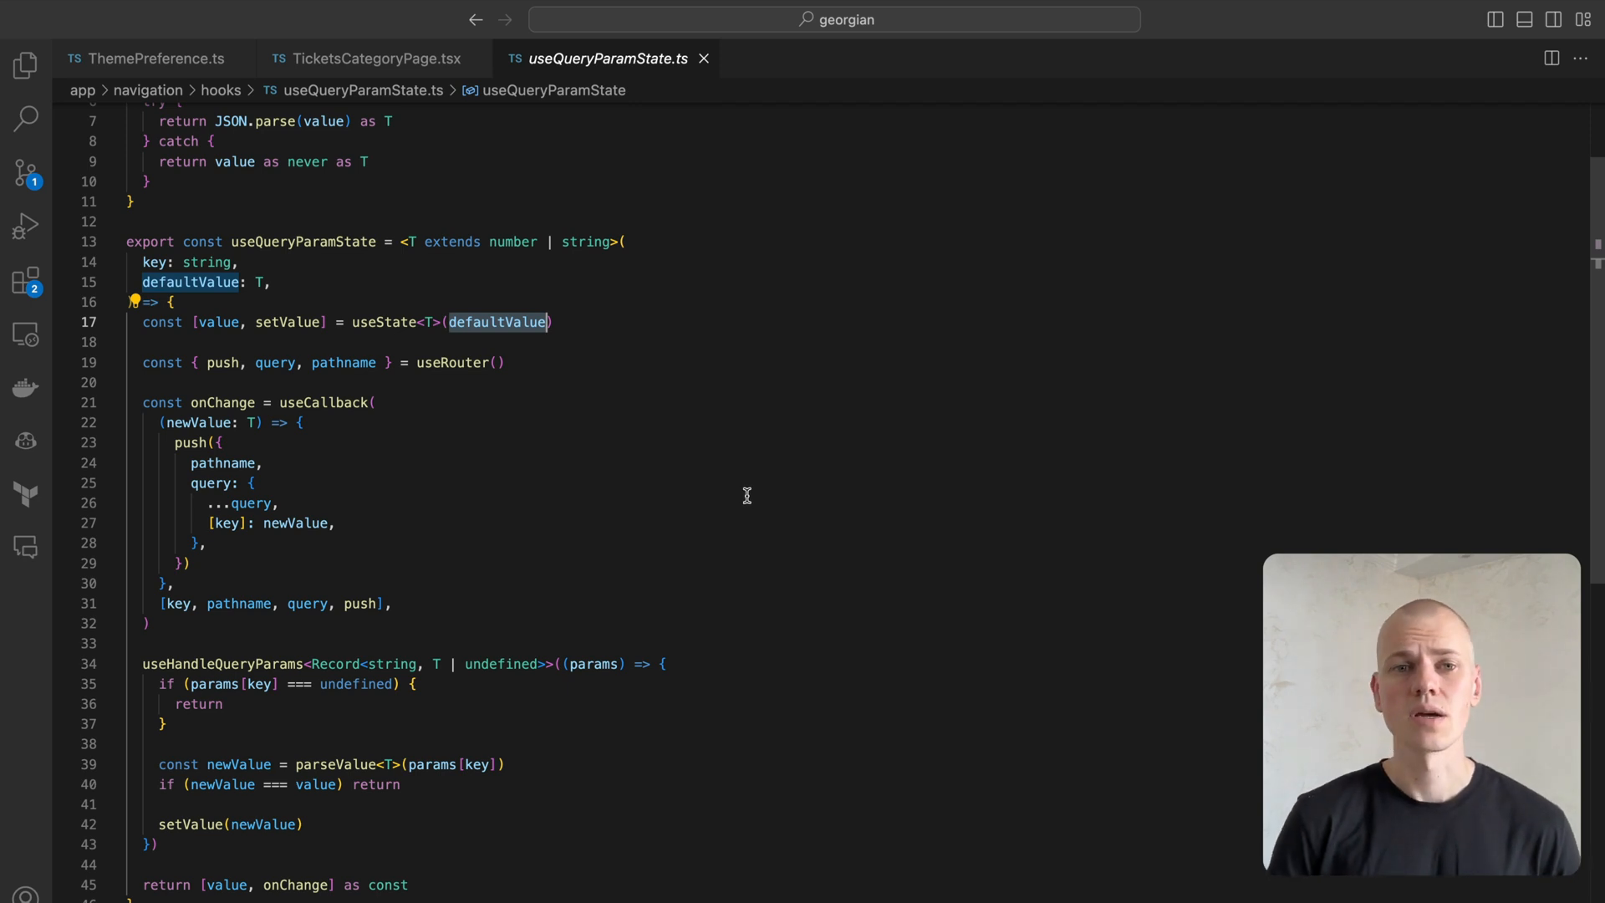
mouse_move(756, 482)
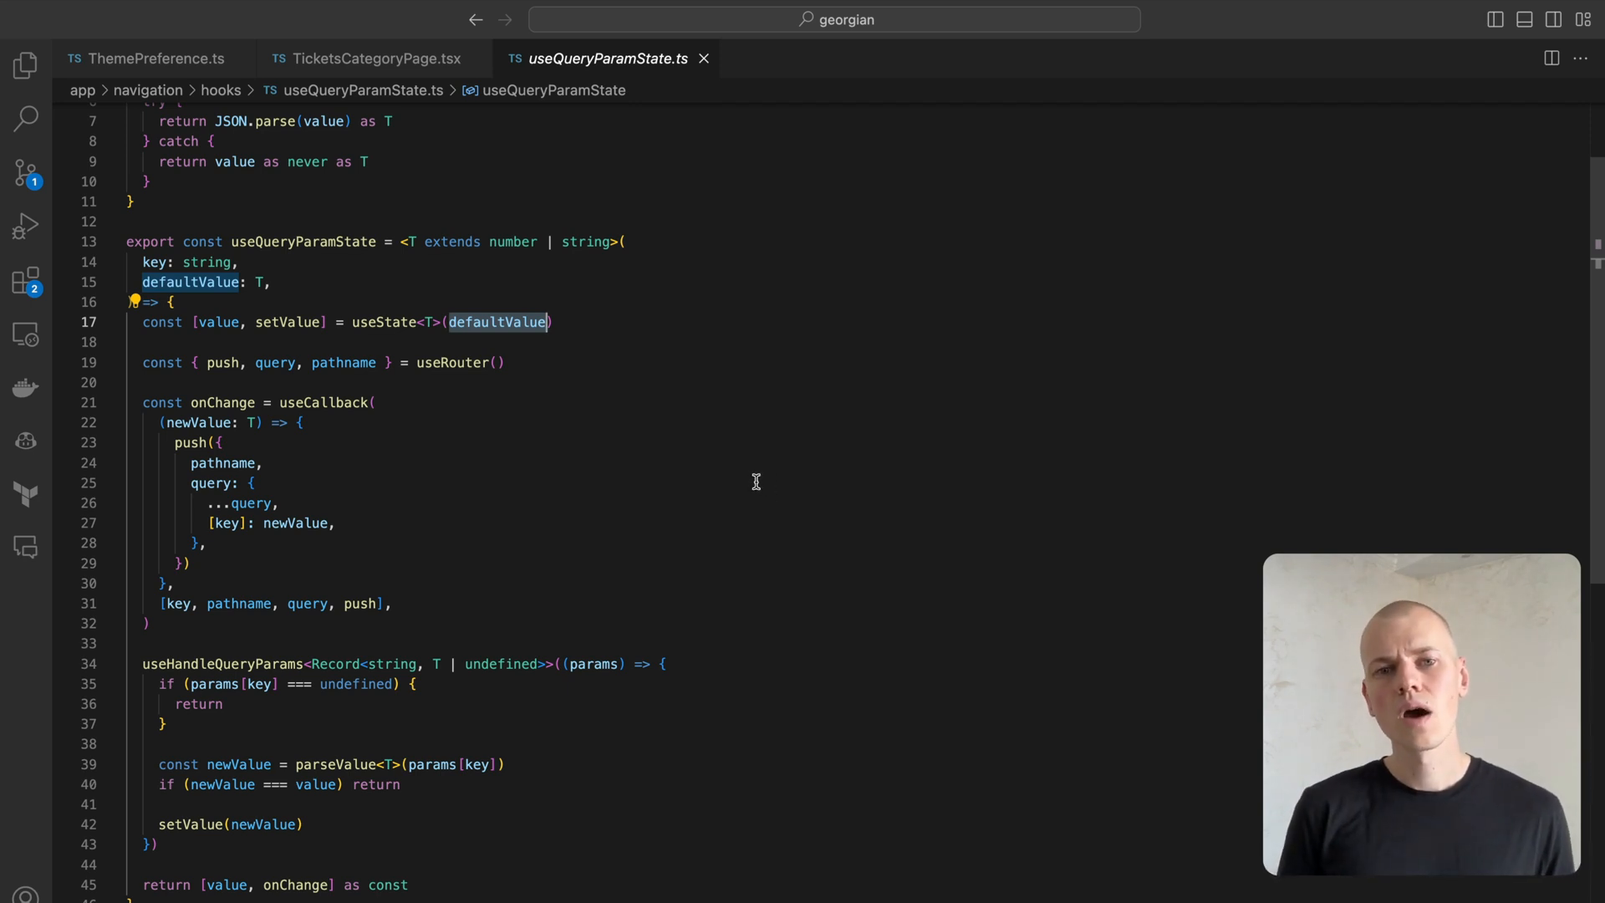
double_click(222, 402)
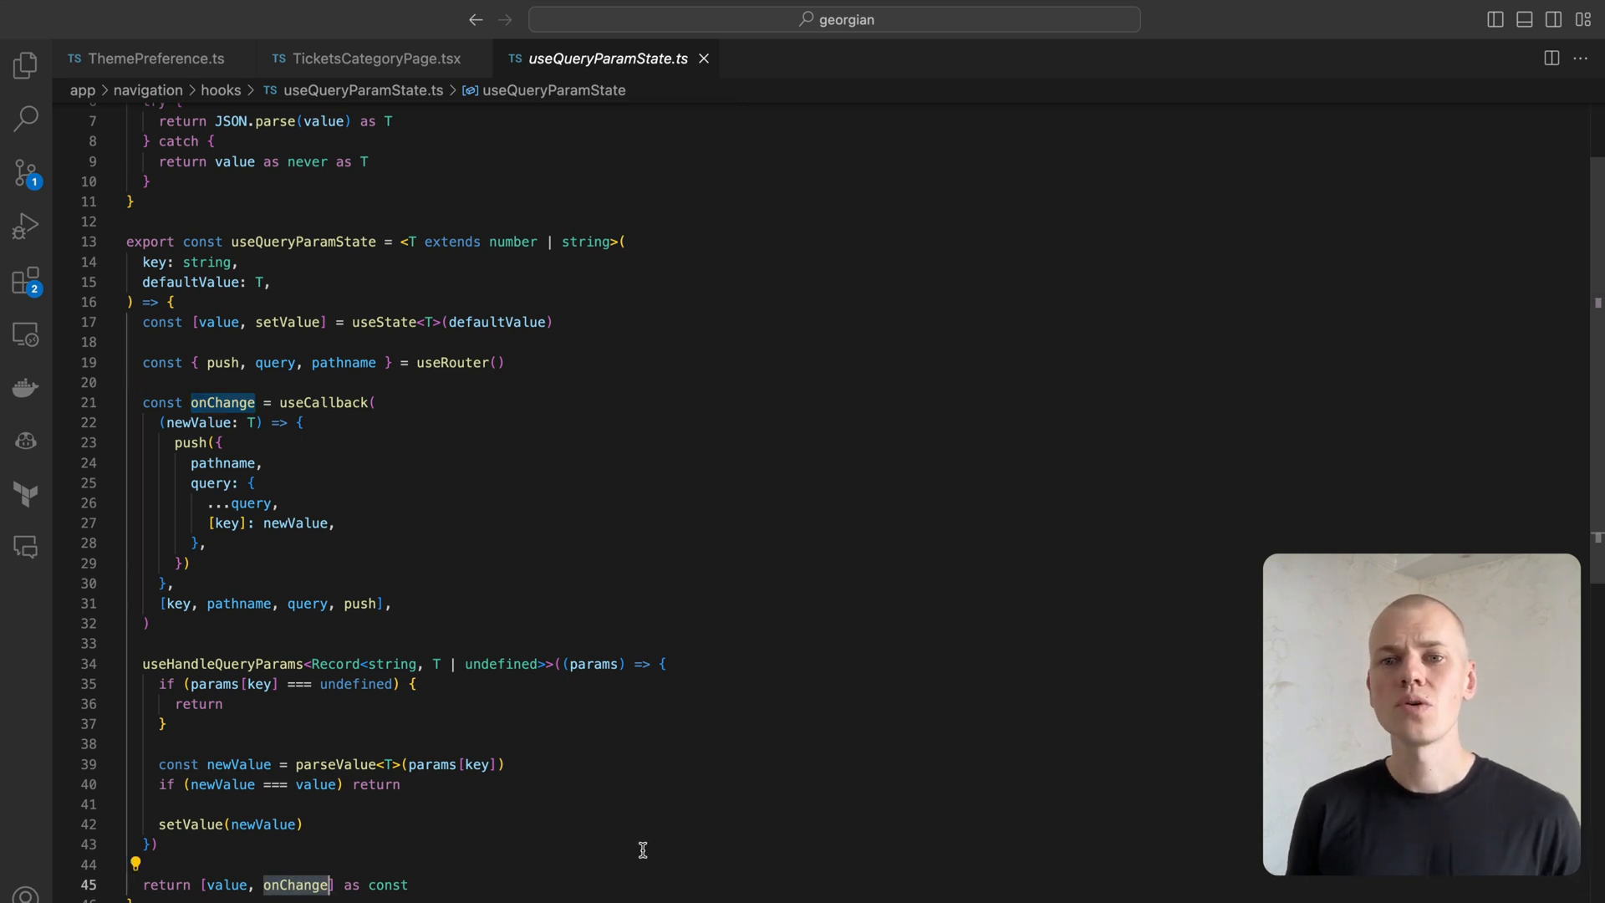
mouse_move(663, 378)
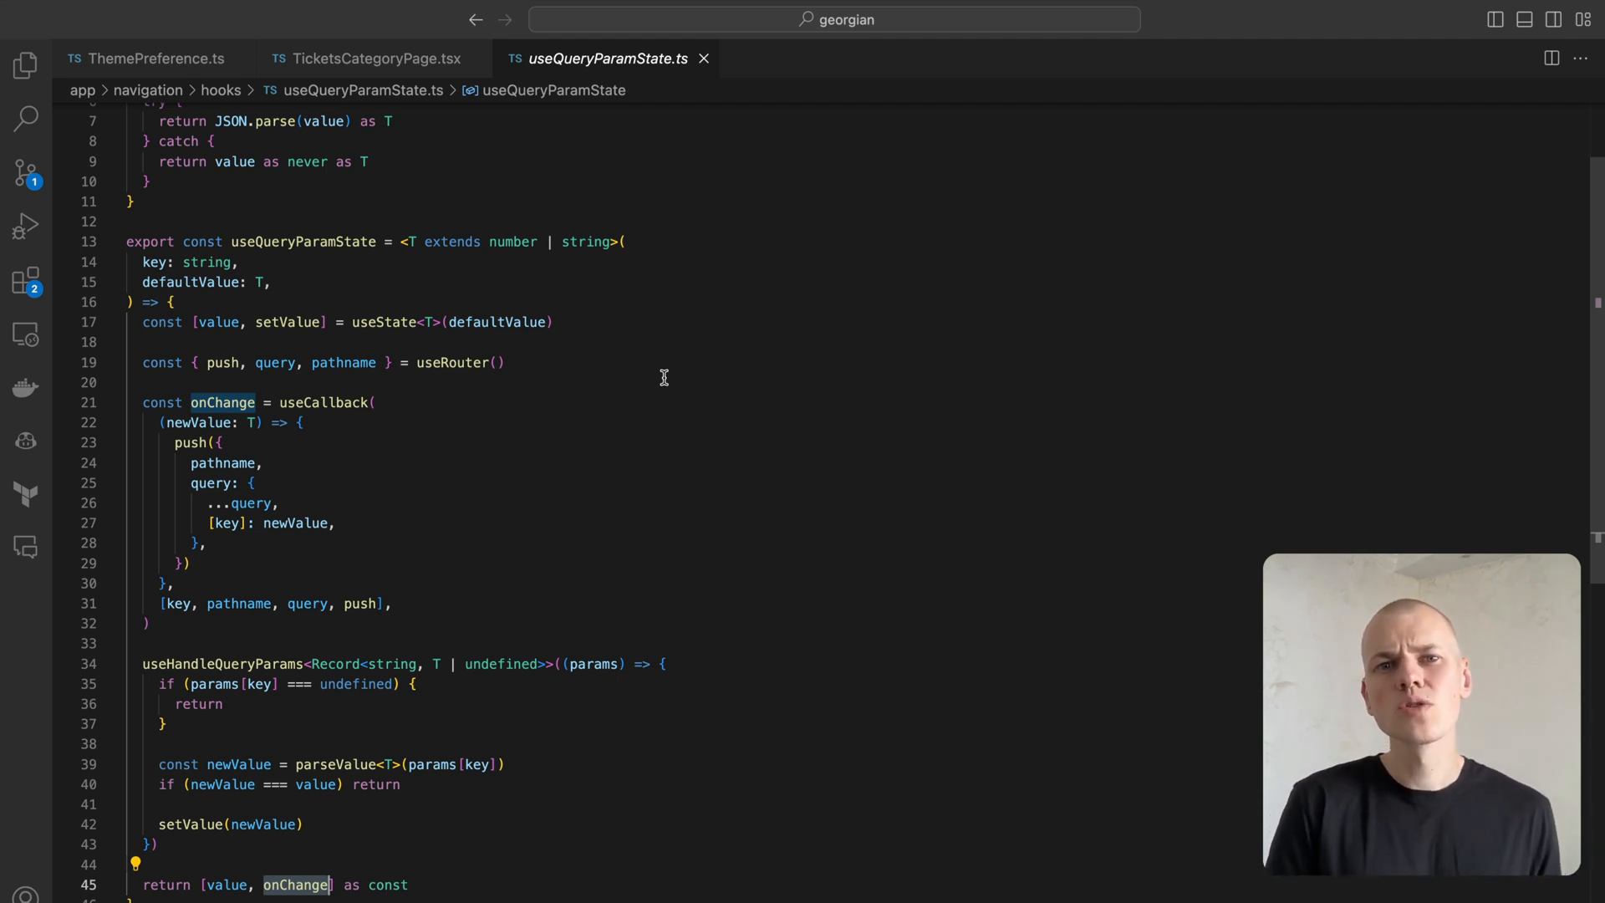
scroll("down", 3)
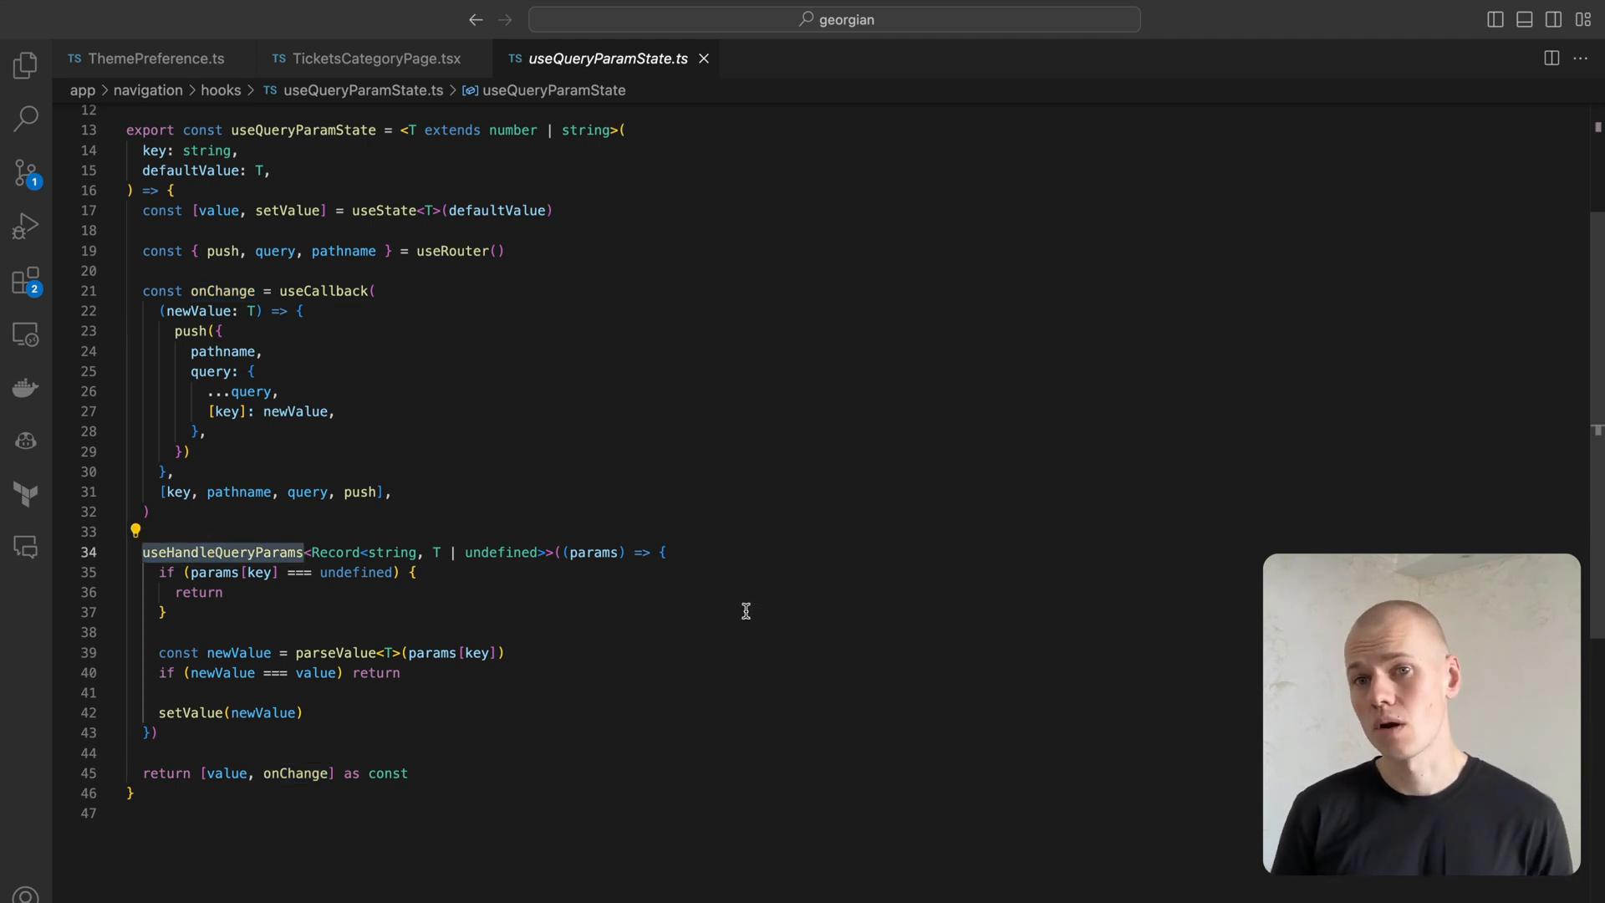
mouse_move(735, 609)
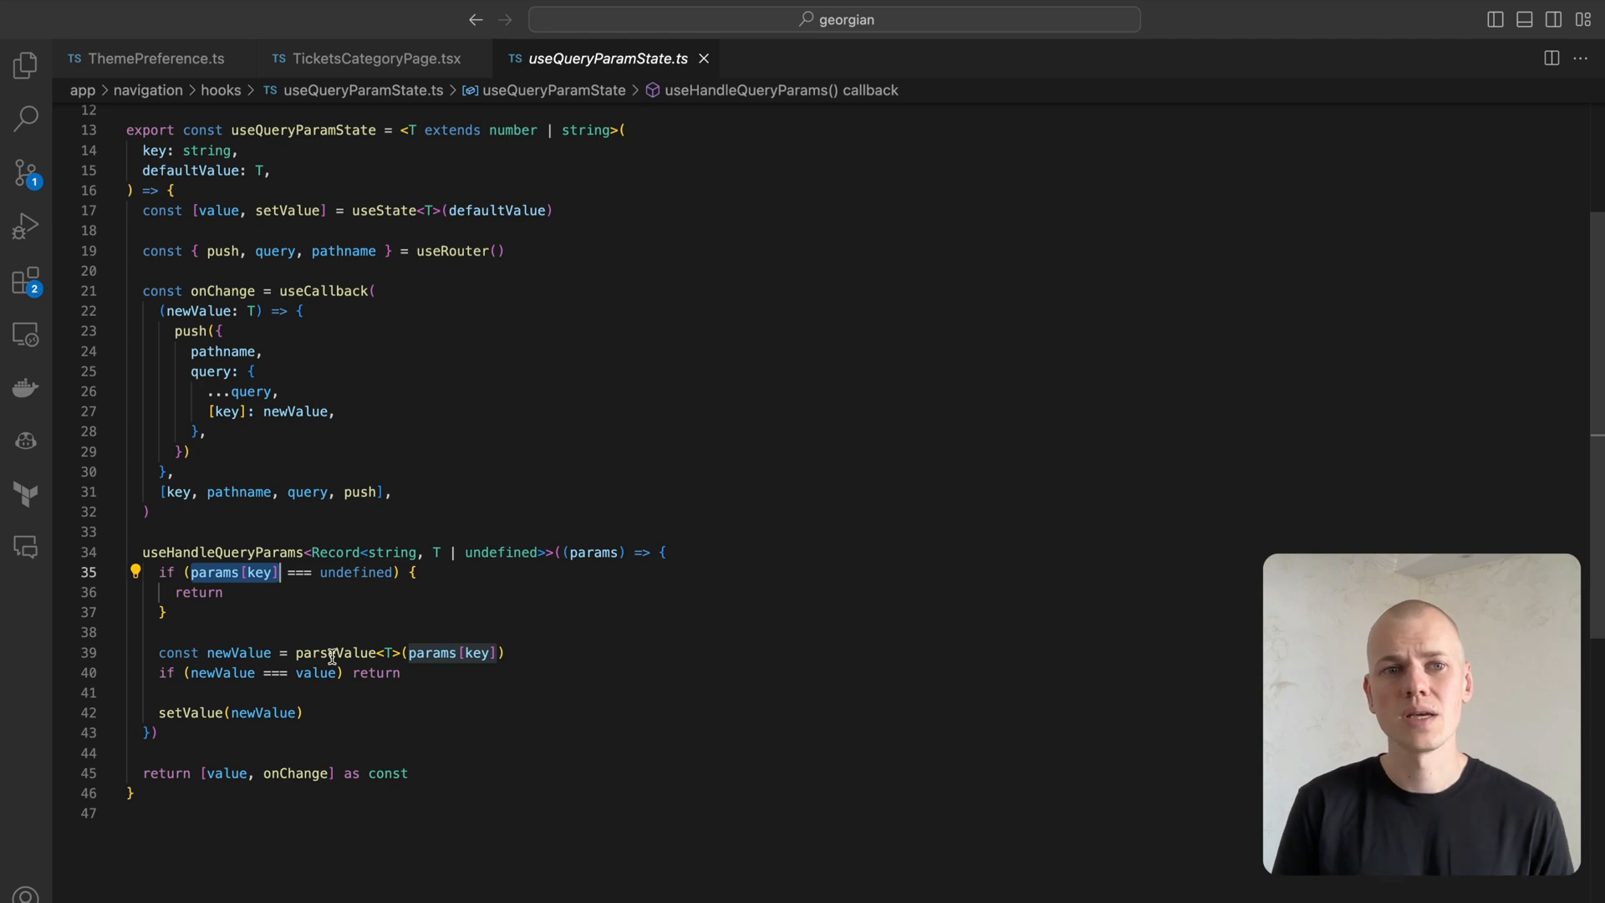
scroll("up", 3)
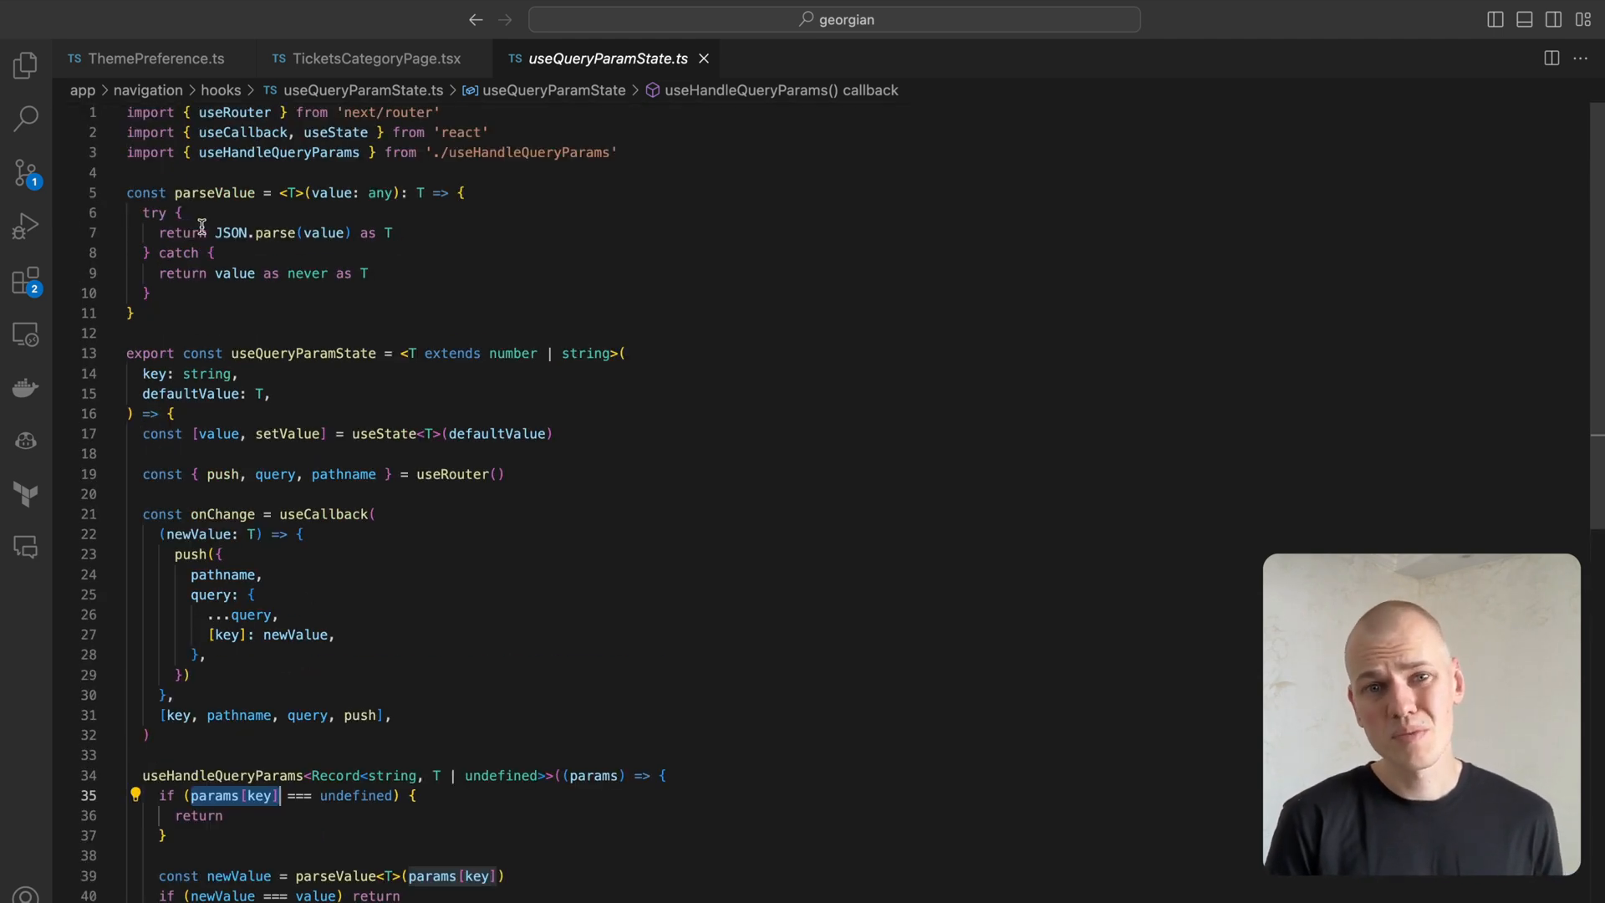
double_click(214, 192)
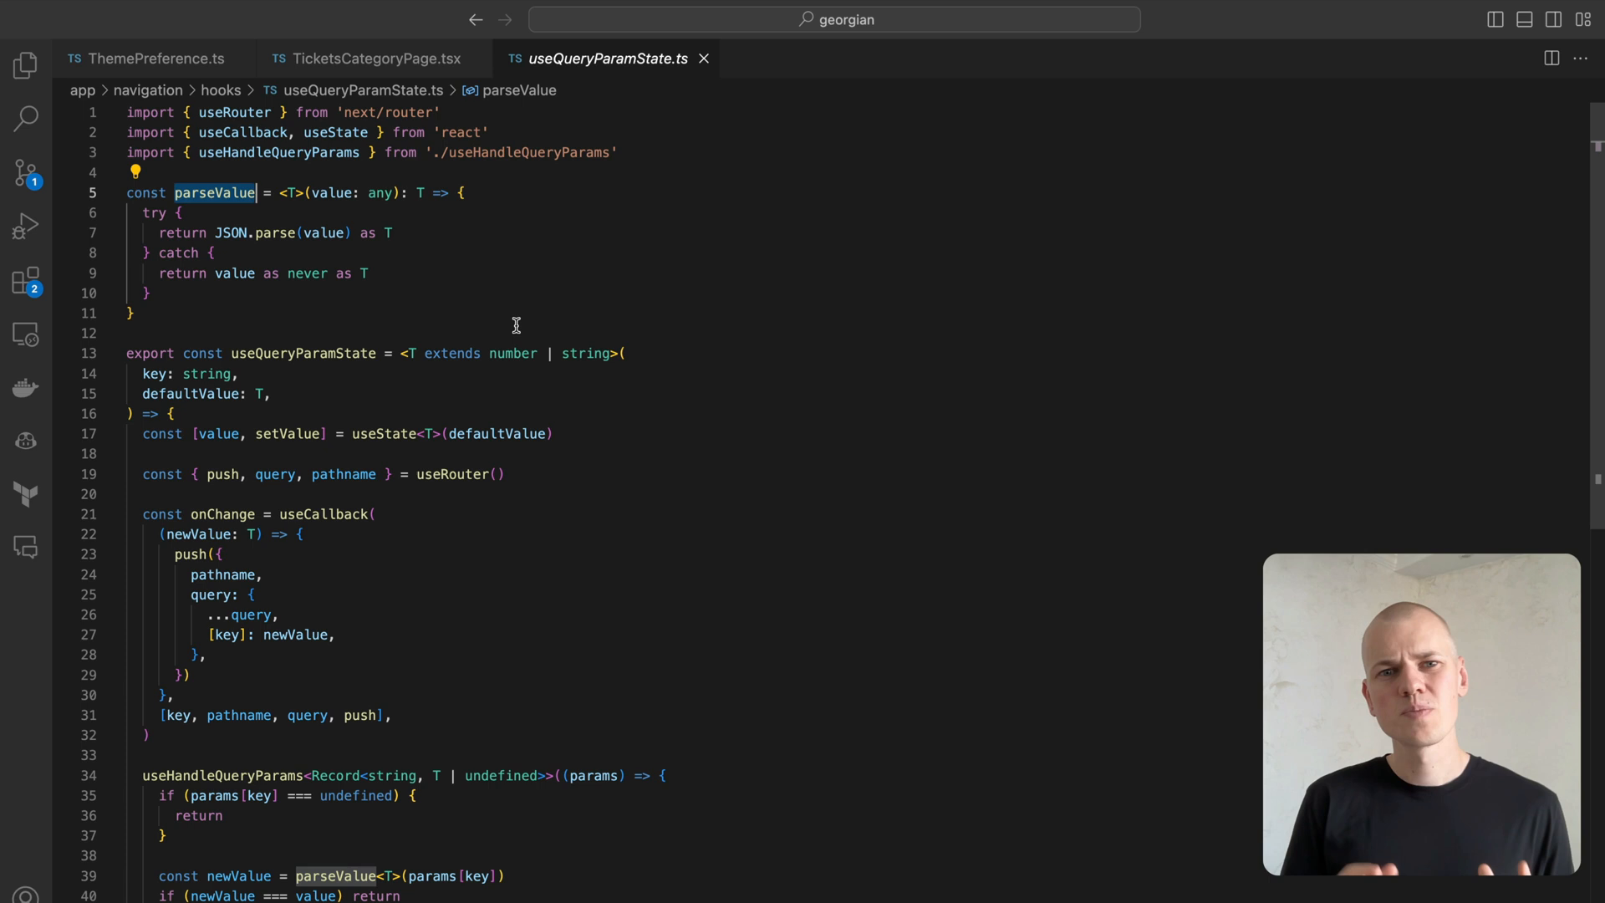
mouse_move(771, 388)
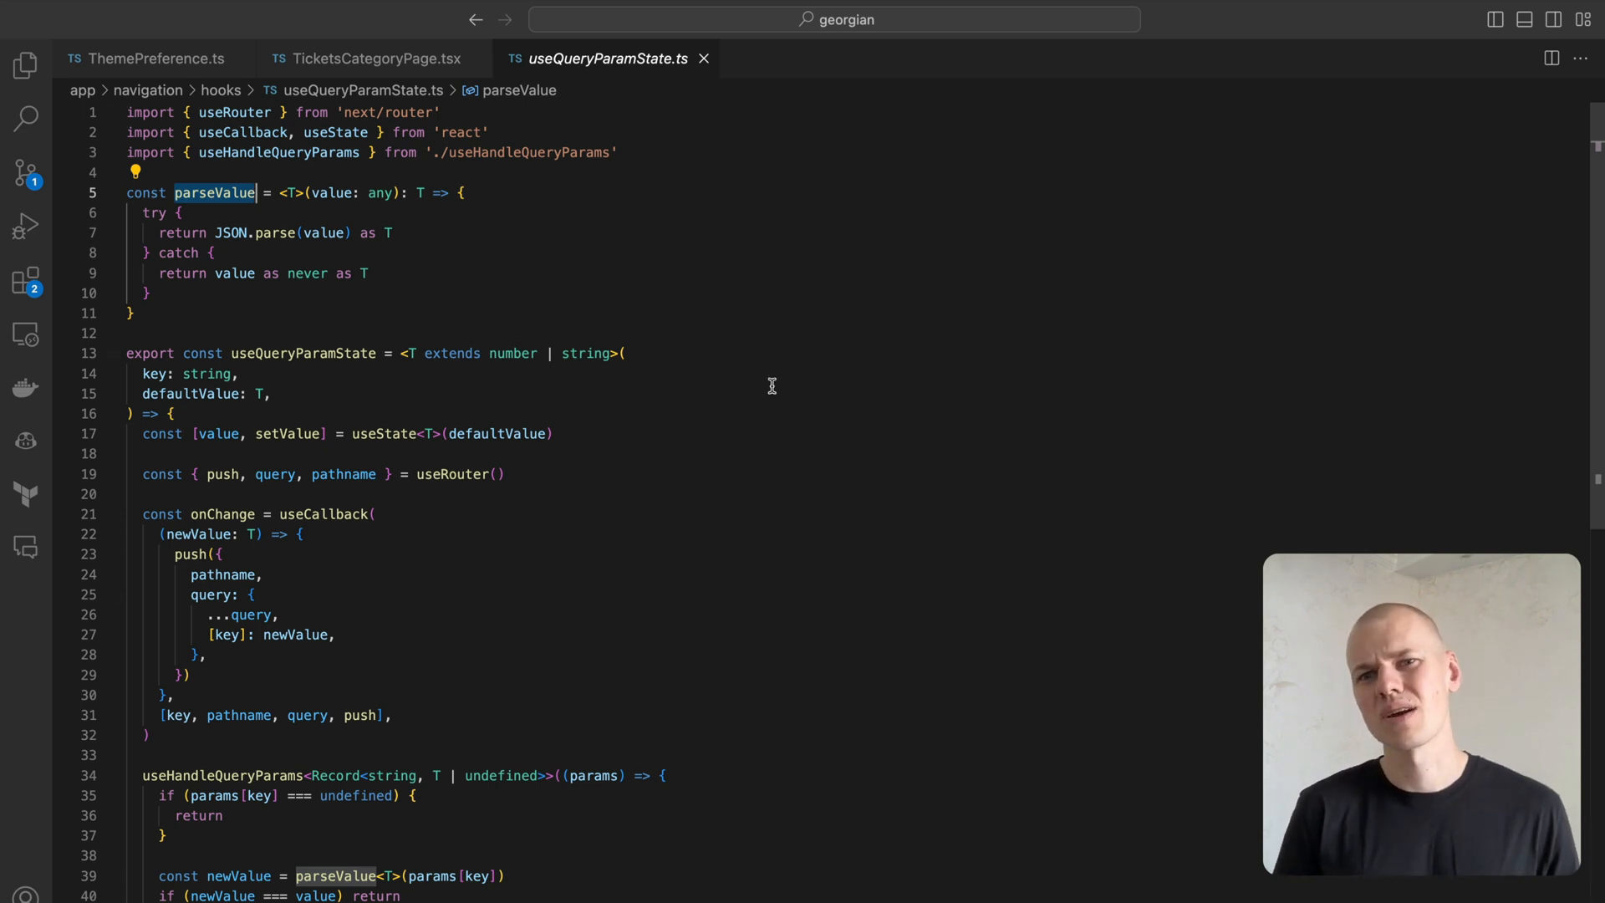
scroll("down", 3)
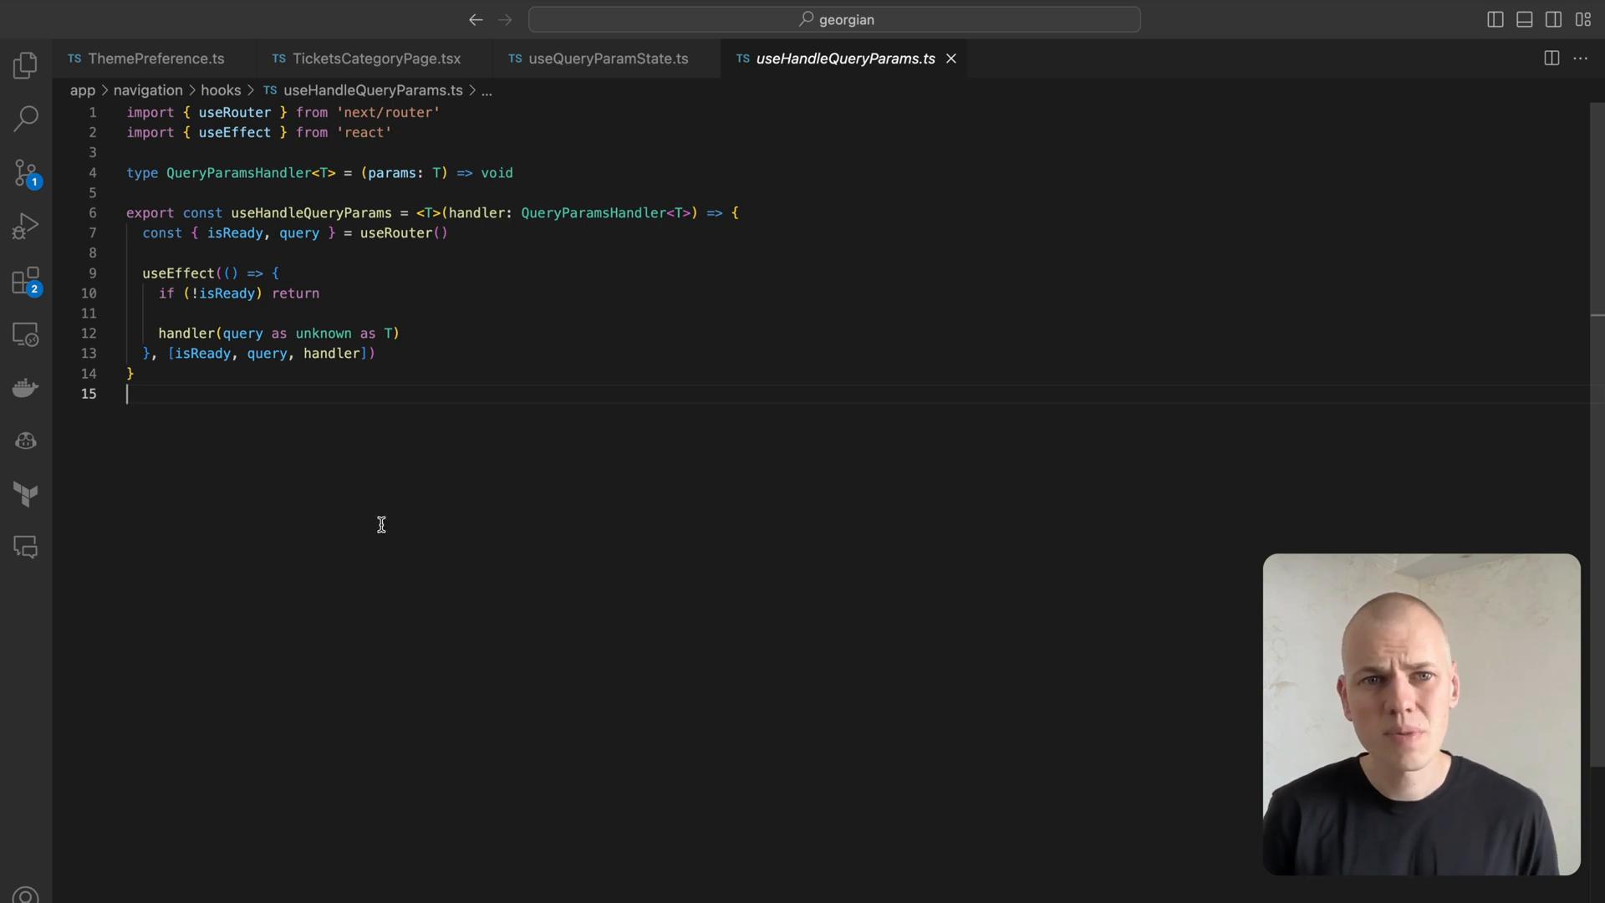
mouse_move(367, 519)
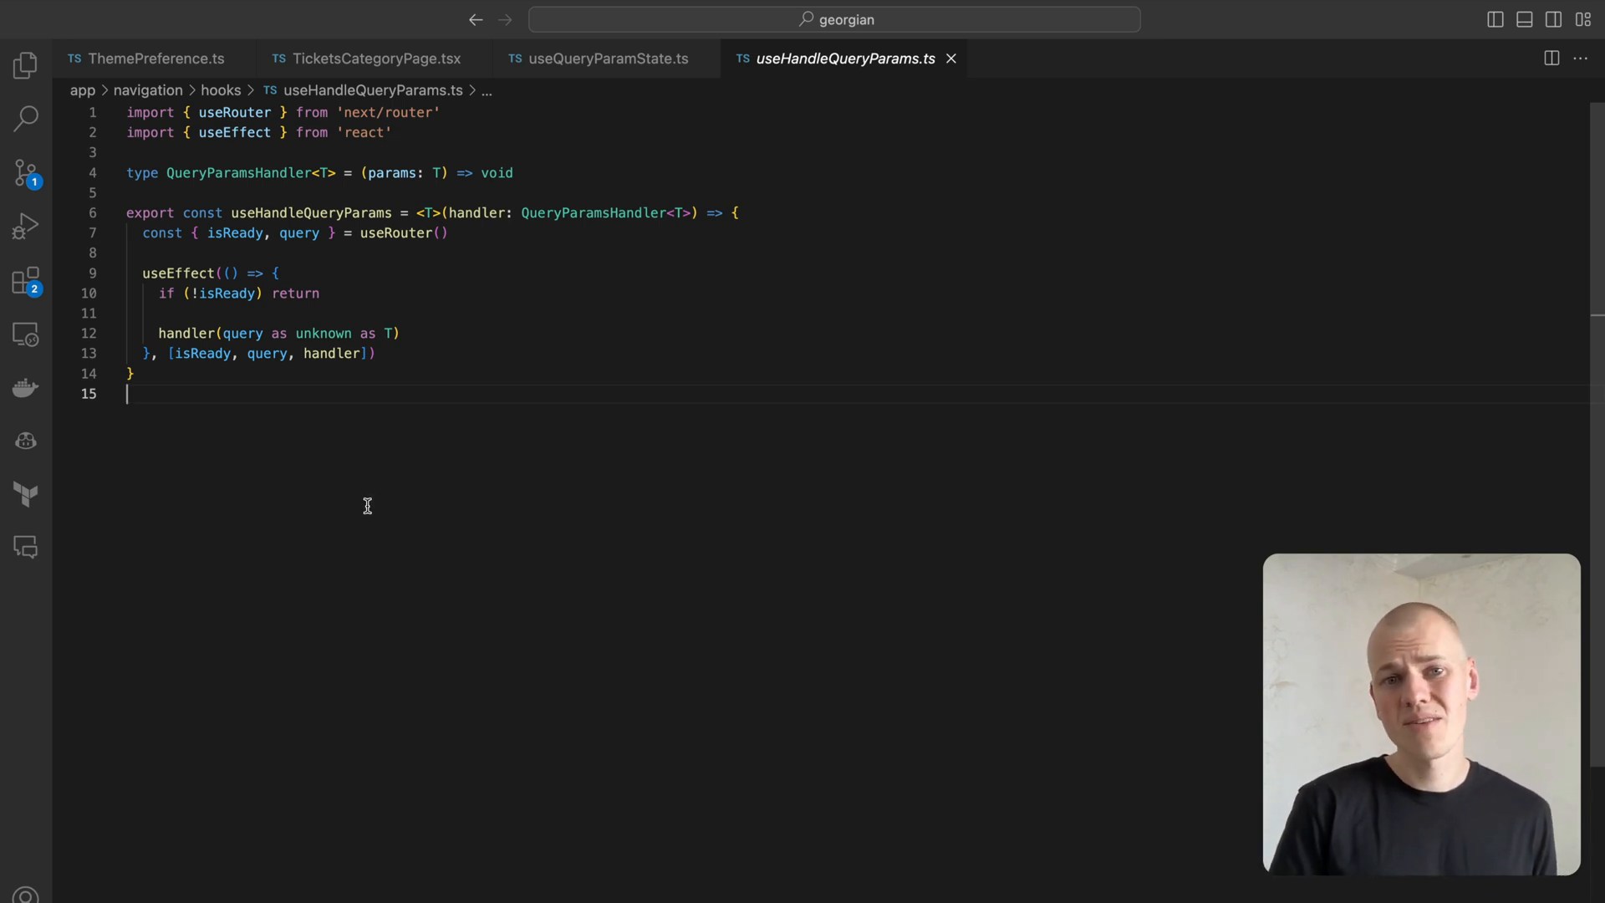
mouse_move(357, 508)
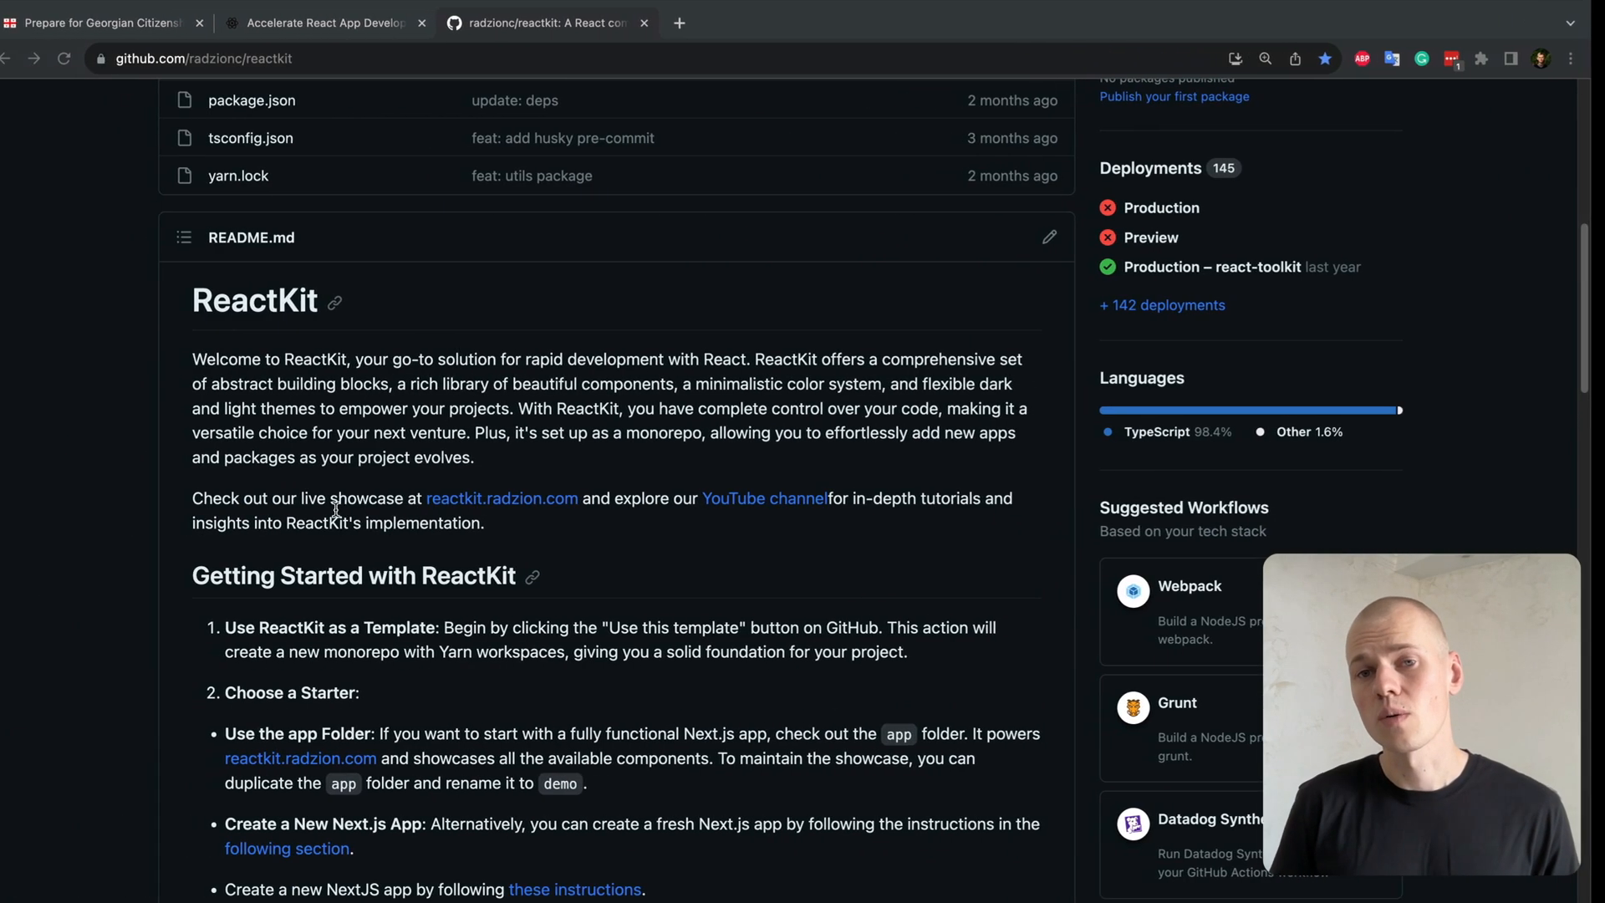
Step: Return to the Georgian Citizen tab and show the last group, tickets 201–209
left_click(102, 22)
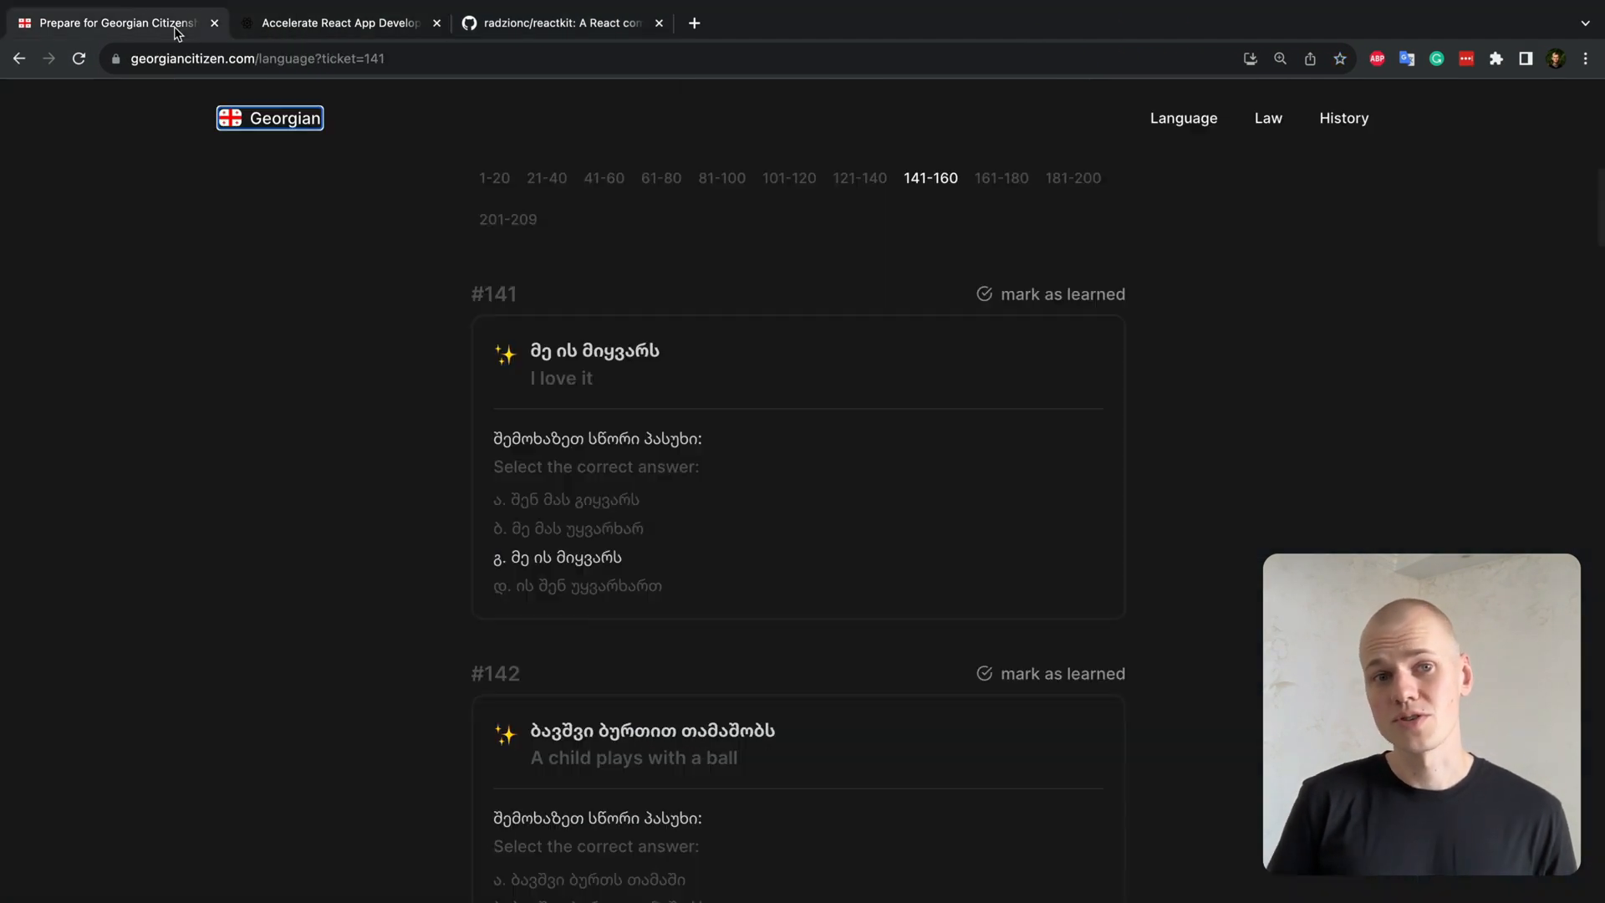
mouse_move(1002, 177)
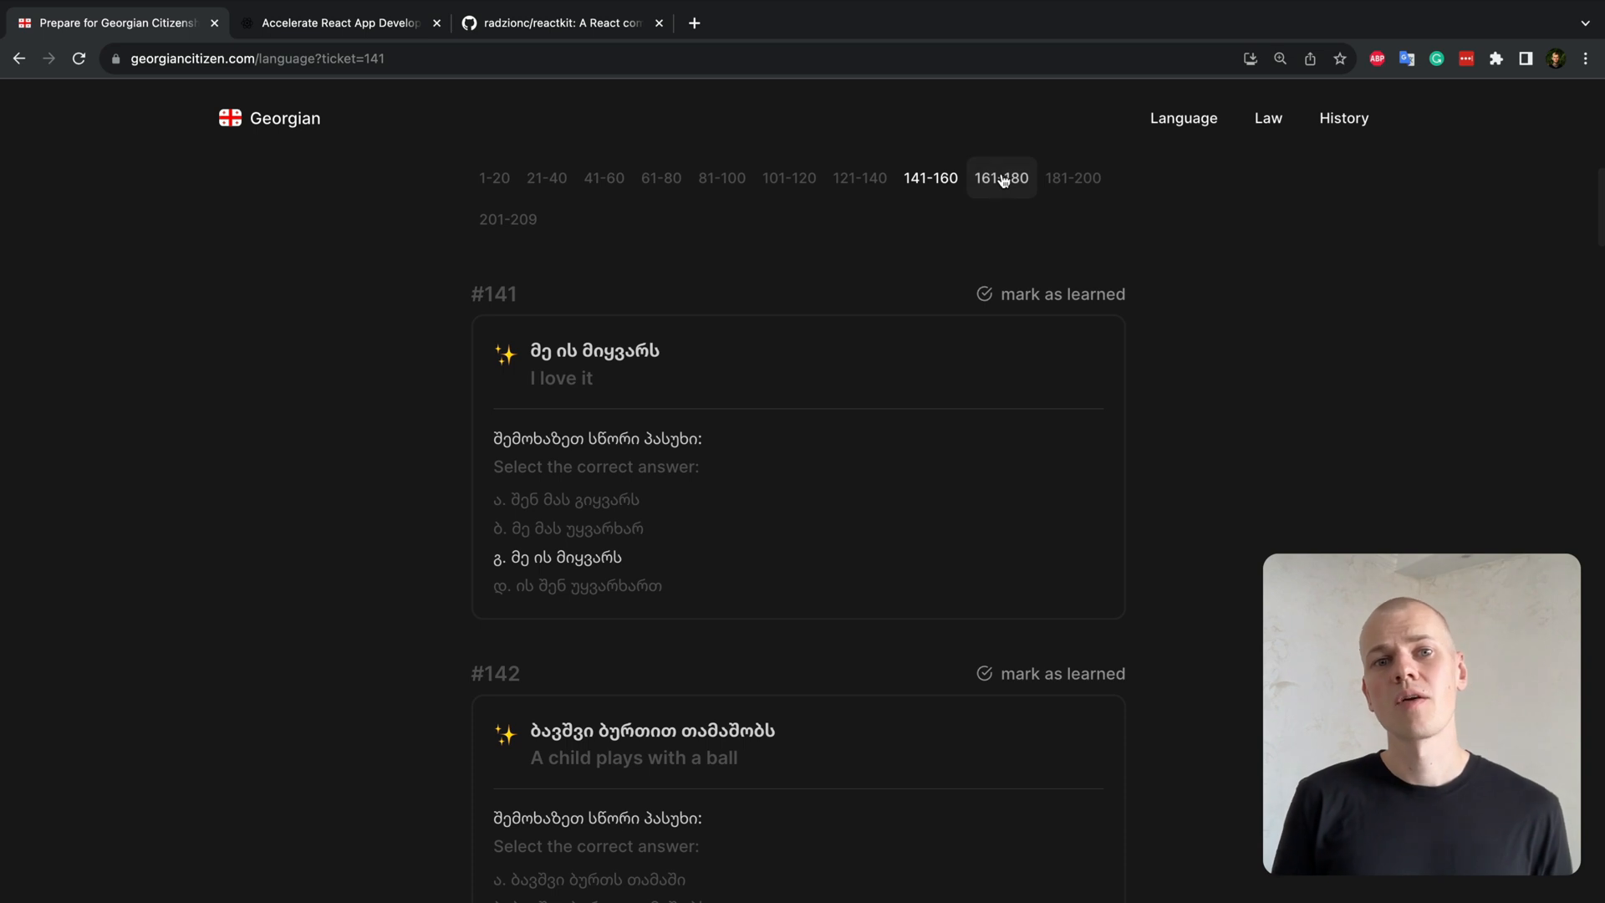
left_click(508, 219)
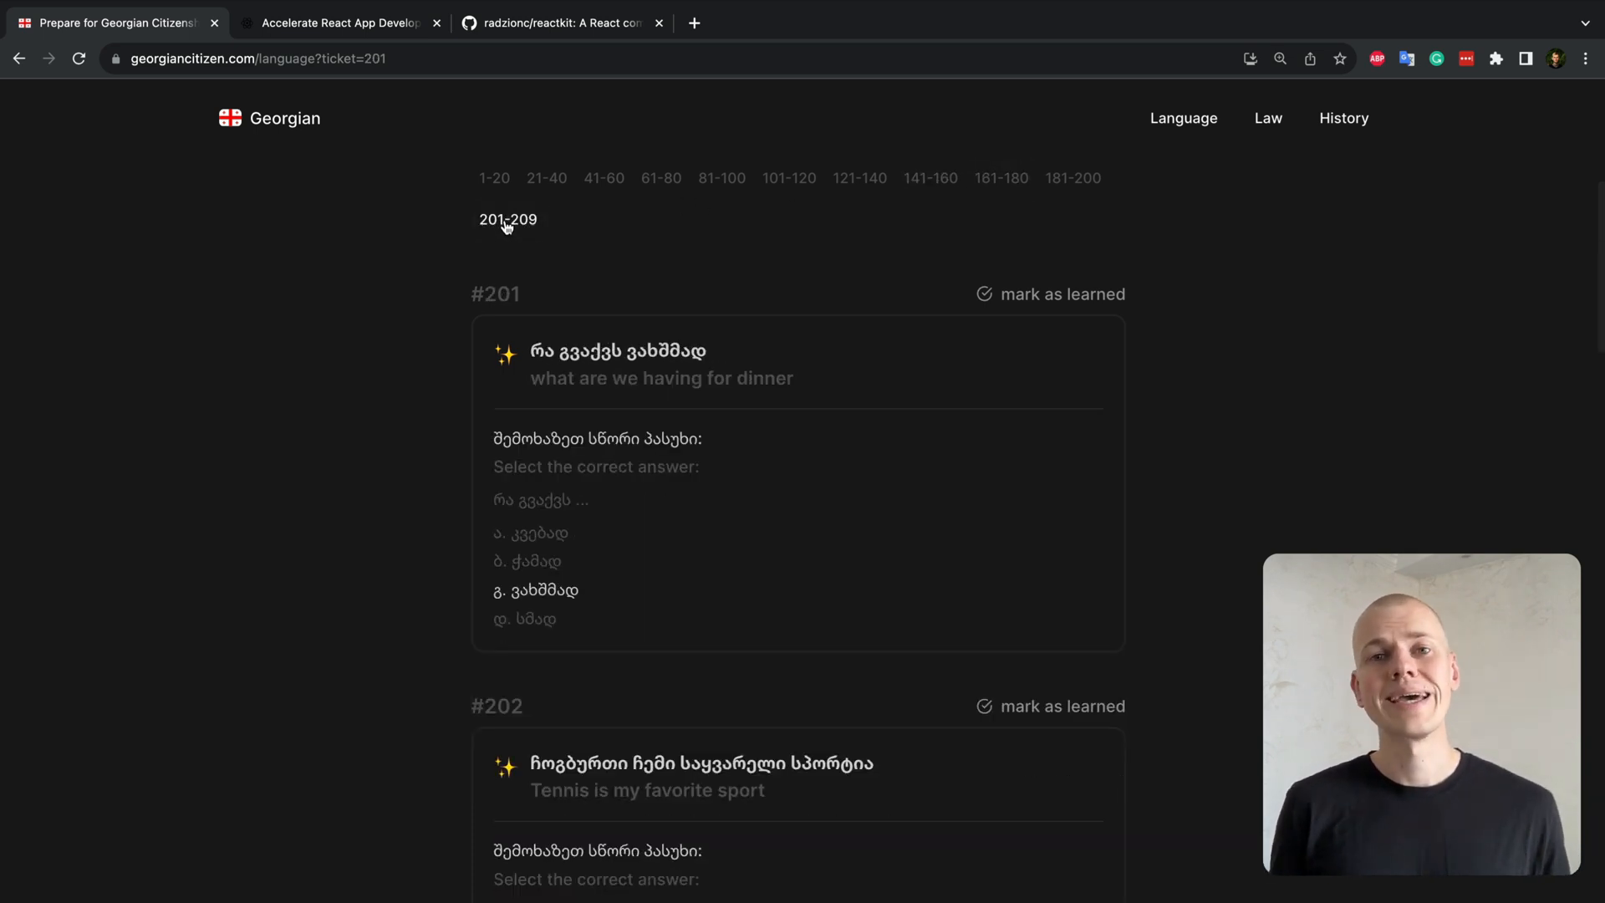